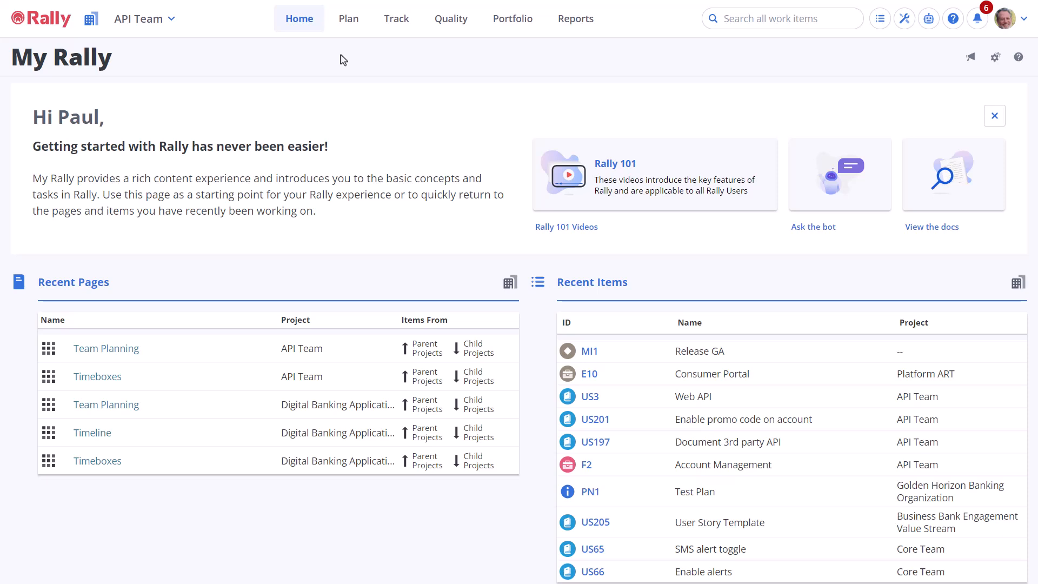
{"action": "mouse_move", "coordinate": [349, 19]}
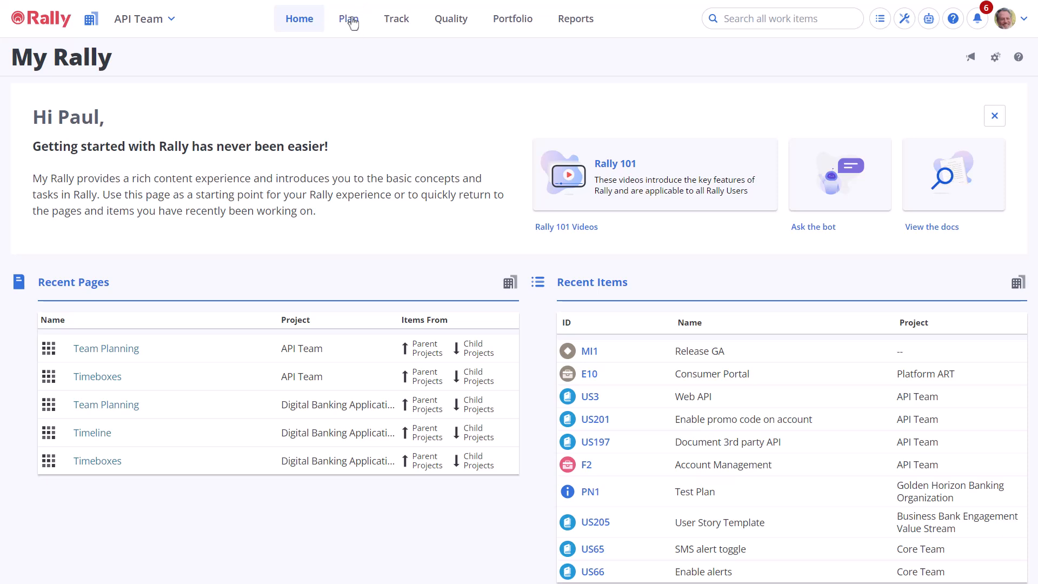
Step: Open API Team's Team Planning page for FY 23 Q3, with backlog beside four iterations
{"action": "left_click", "coordinate": [348, 18]}
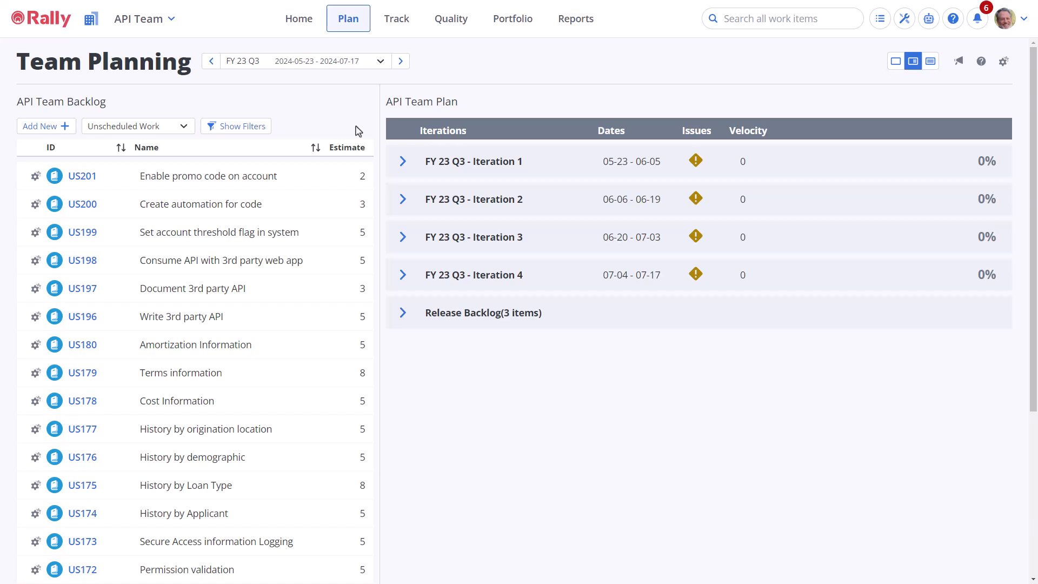
{"action": "mouse_move", "coordinate": [361, 103]}
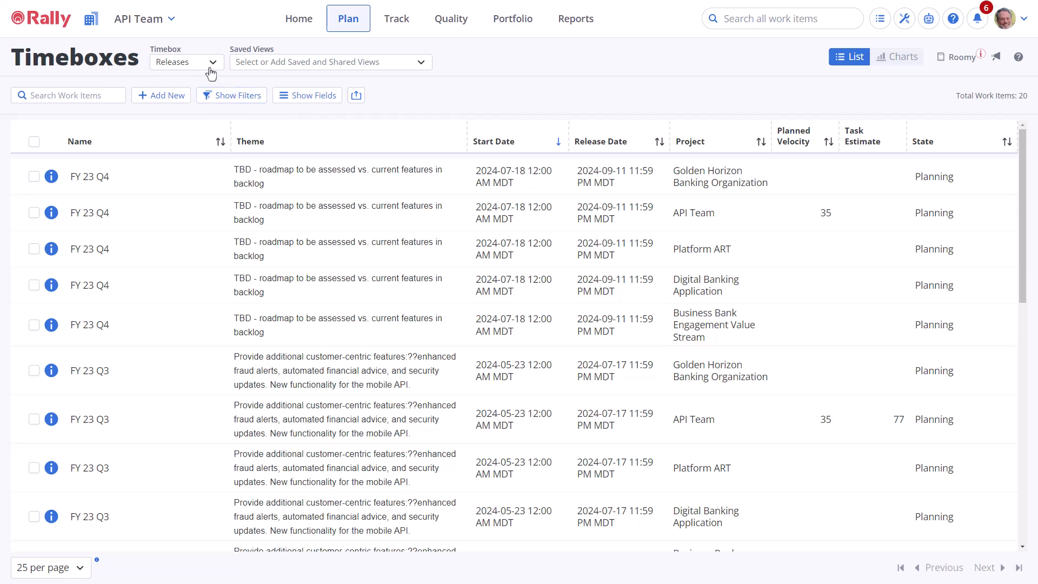
{"action": "left_click", "coordinate": [185, 61]}
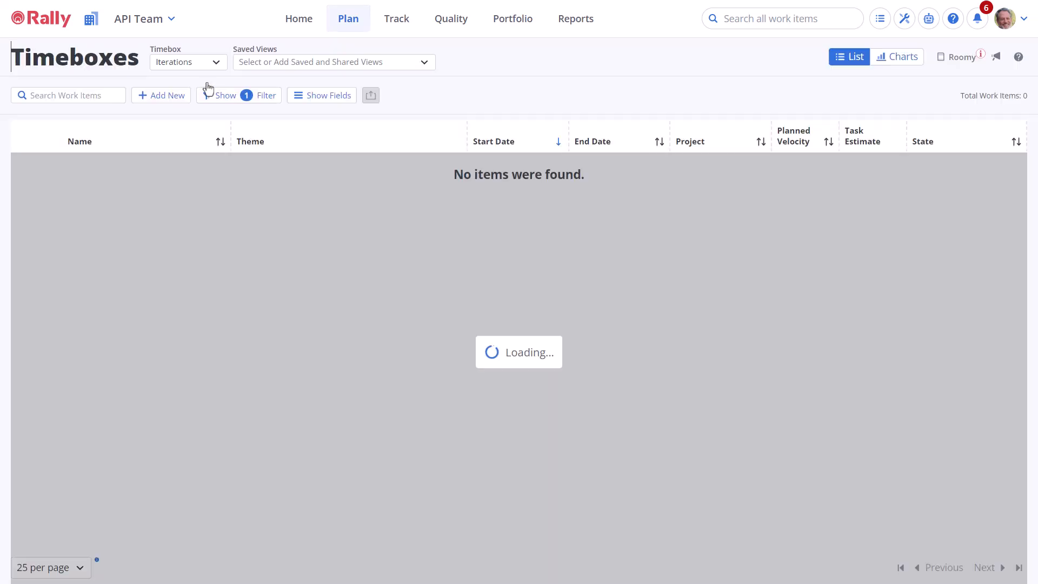
{"action": "left_click", "coordinate": [187, 61]}
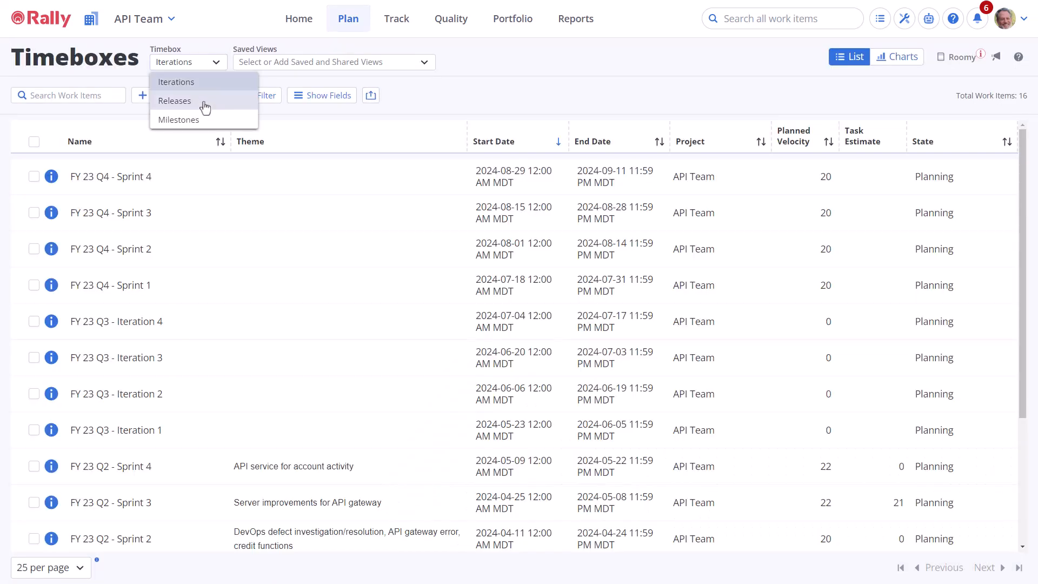
{"action": "left_click", "coordinate": [174, 100]}
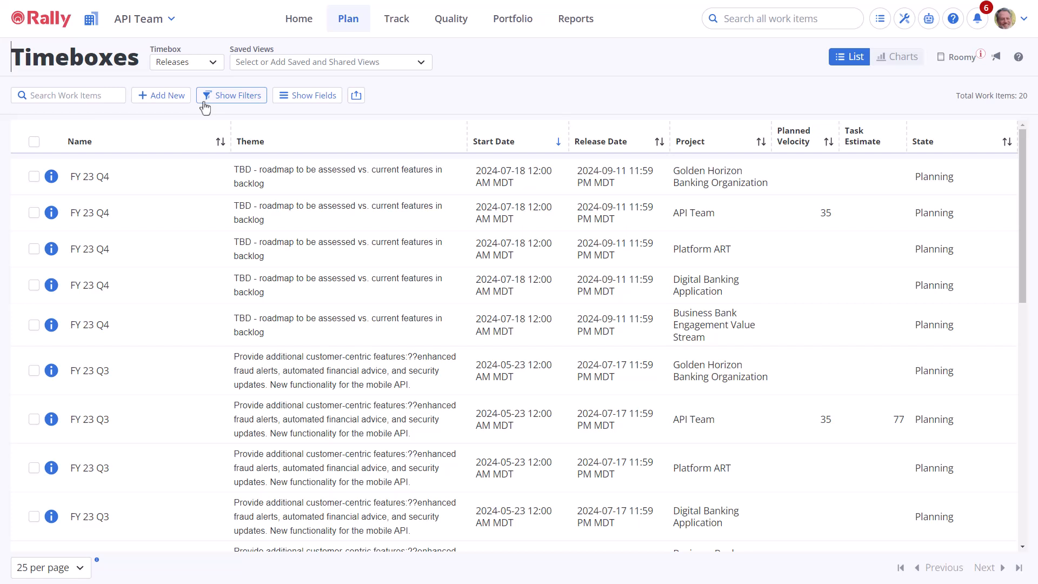
{"action": "mouse_move", "coordinate": [326, 24]}
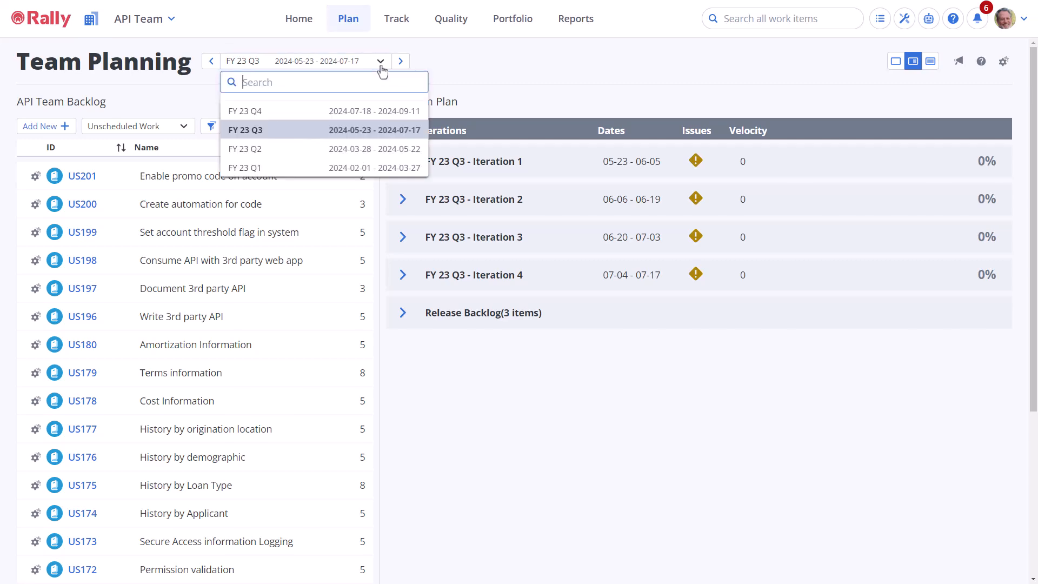
Step: Keep FY 23 Q3 as the release and switch to the full-width backlog view
{"action": "left_click", "coordinate": [245, 129]}
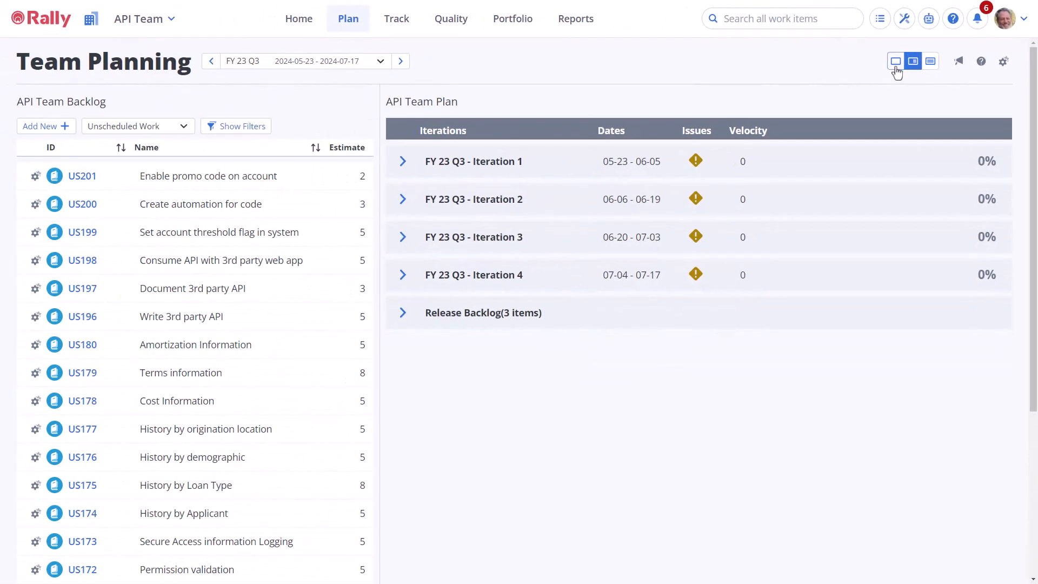
{"action": "left_click", "coordinate": [895, 61]}
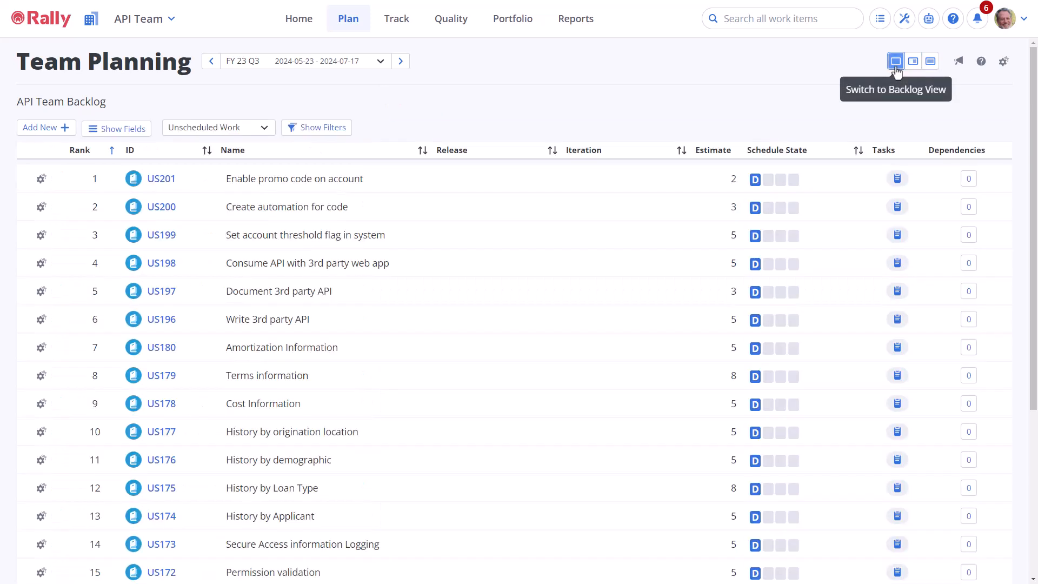
{"action": "mouse_move", "coordinate": [706, 105]}
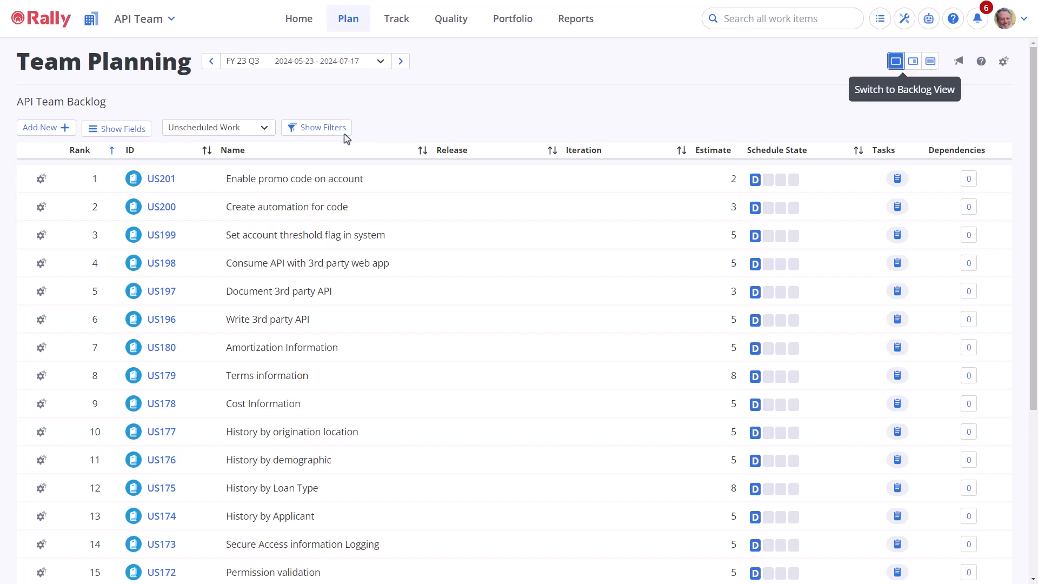
{"action": "left_click", "coordinate": [218, 127]}
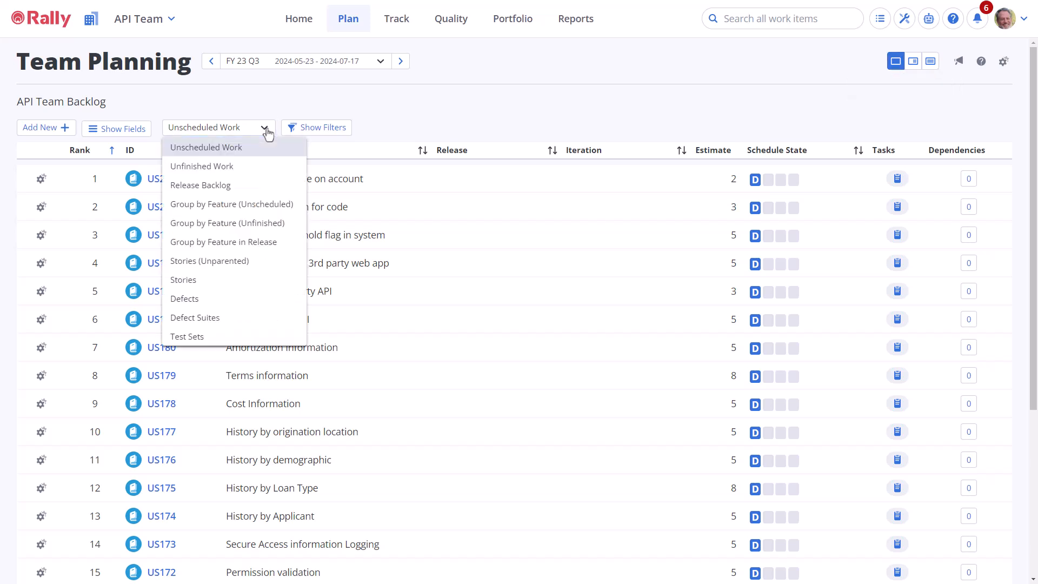
{"action": "left_click", "coordinate": [200, 184]}
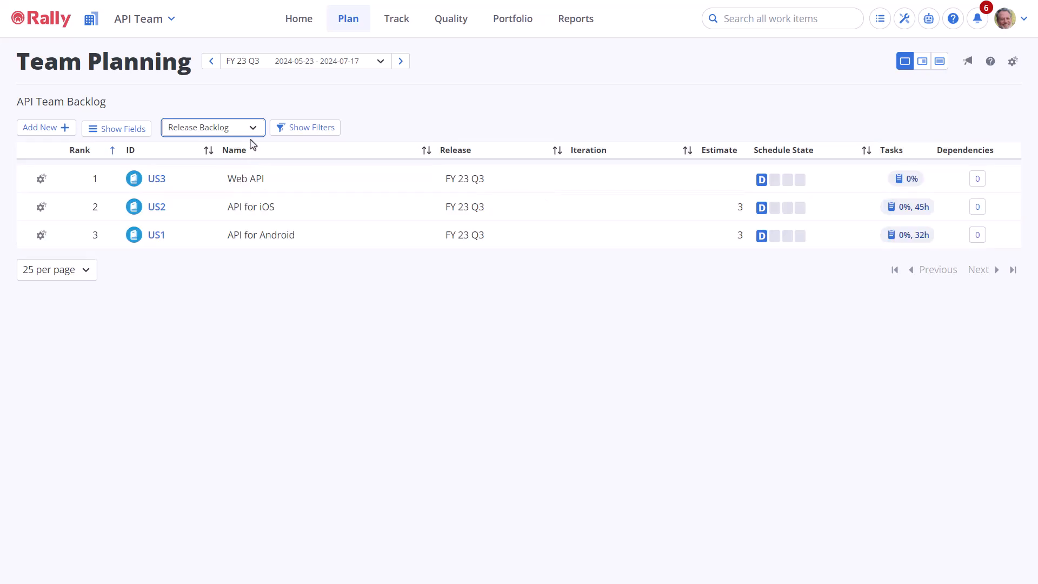
{"action": "left_click", "coordinate": [212, 127]}
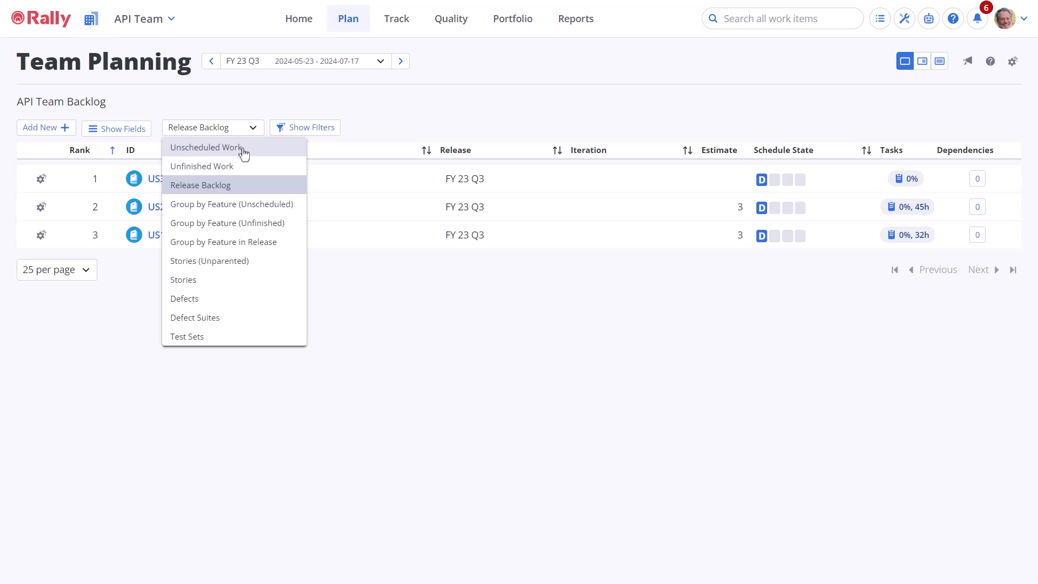
{"action": "left_click", "coordinate": [205, 147]}
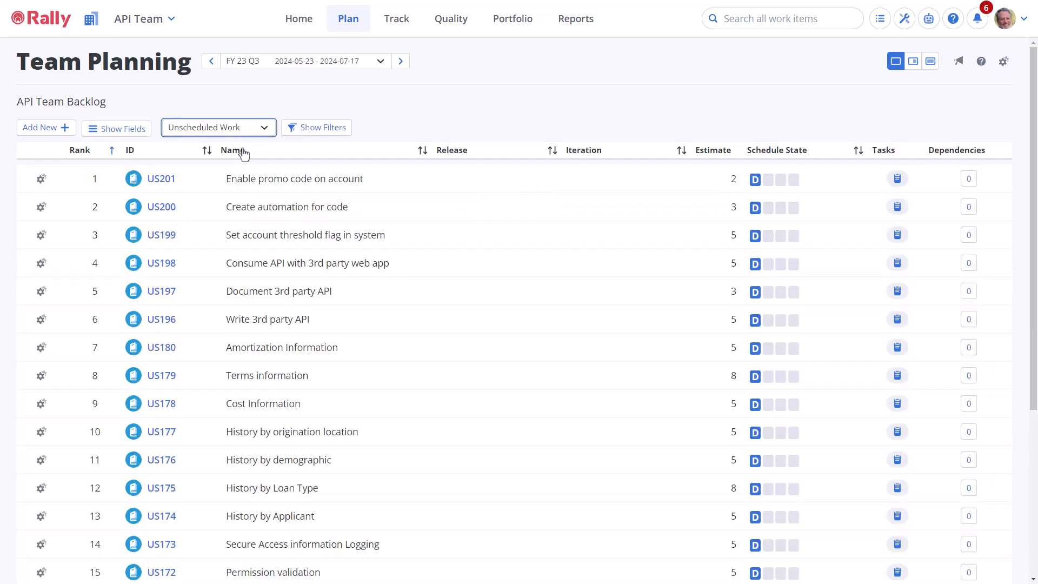
{"action": "left_click", "coordinate": [315, 127]}
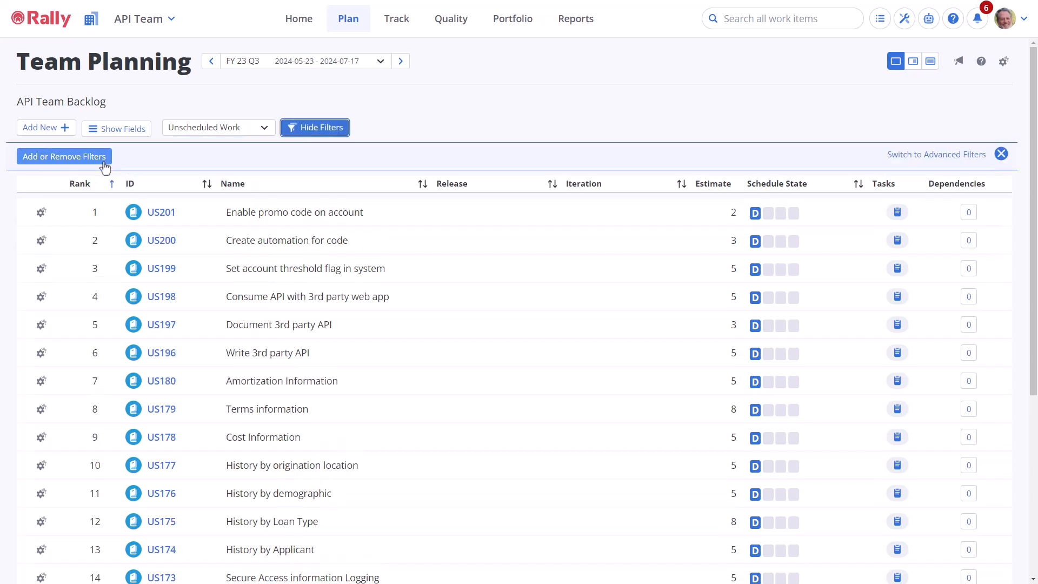
{"action": "left_click", "coordinate": [63, 156]}
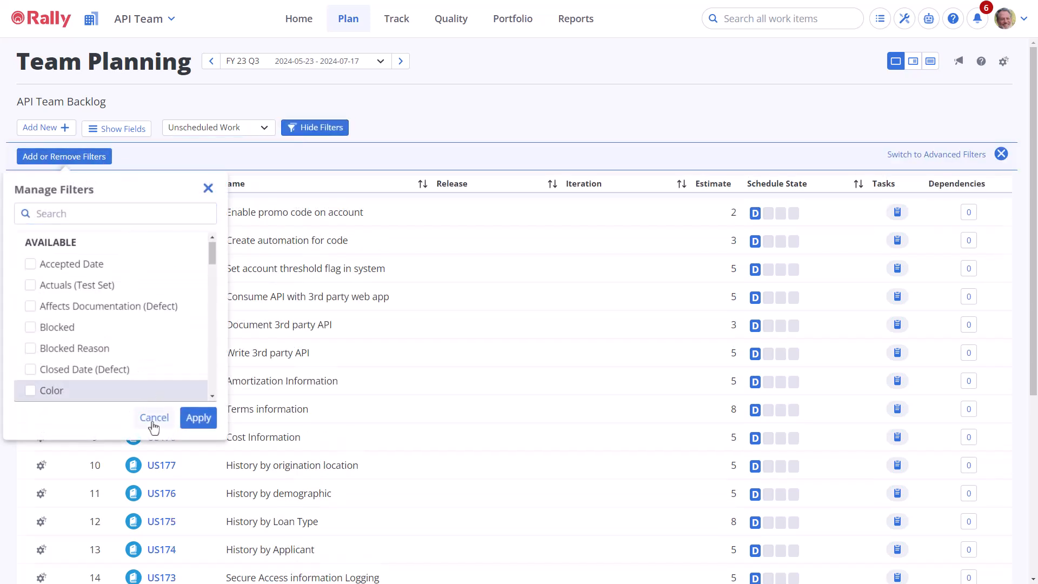
{"action": "left_click", "coordinate": [154, 416]}
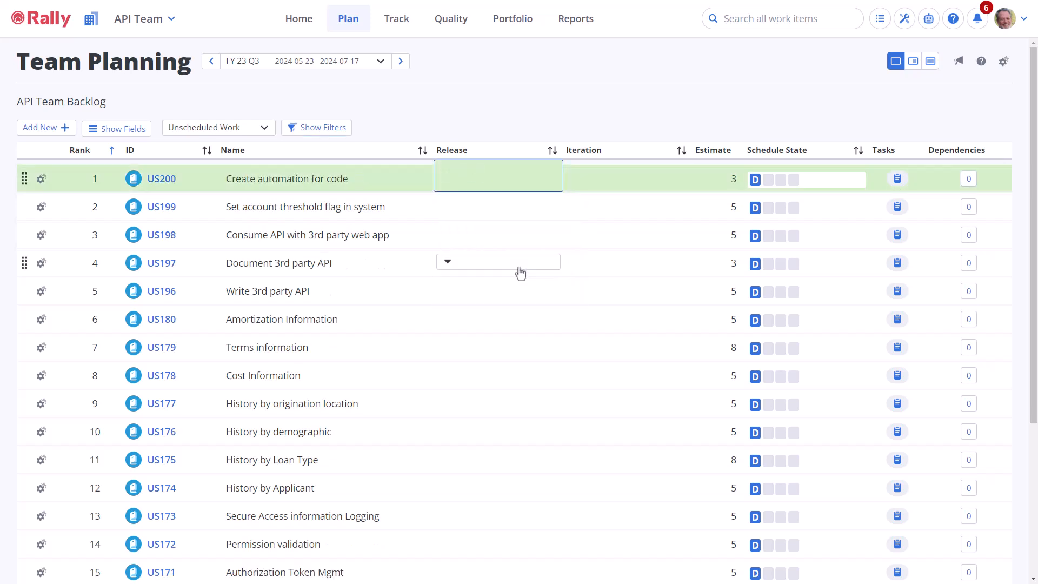
Step: Assign the threshold flag story to FY 23 Q3 and show the Release Backlog
{"action": "left_click", "coordinate": [498, 179]}
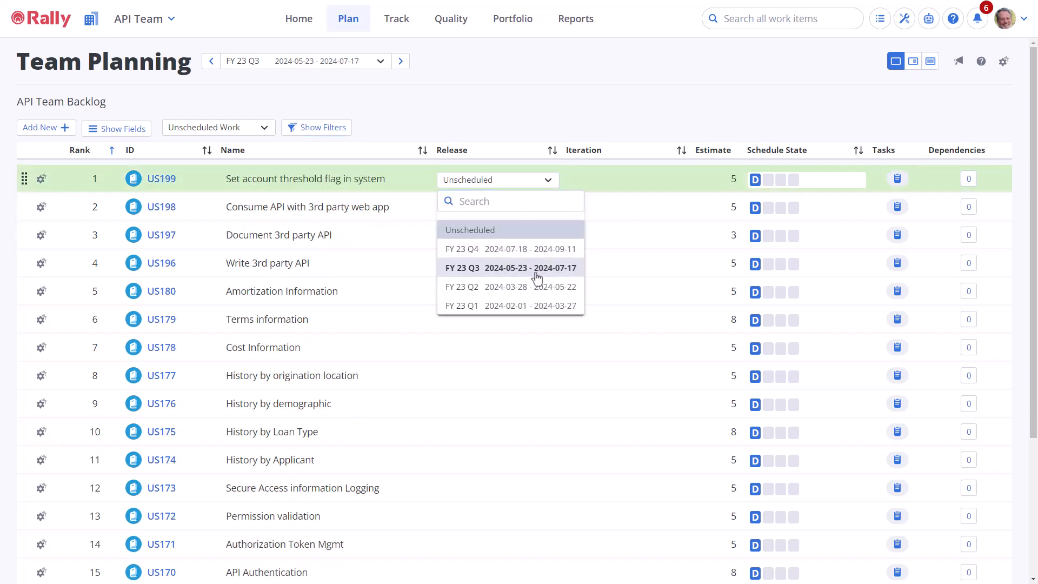
{"action": "left_click", "coordinate": [461, 267]}
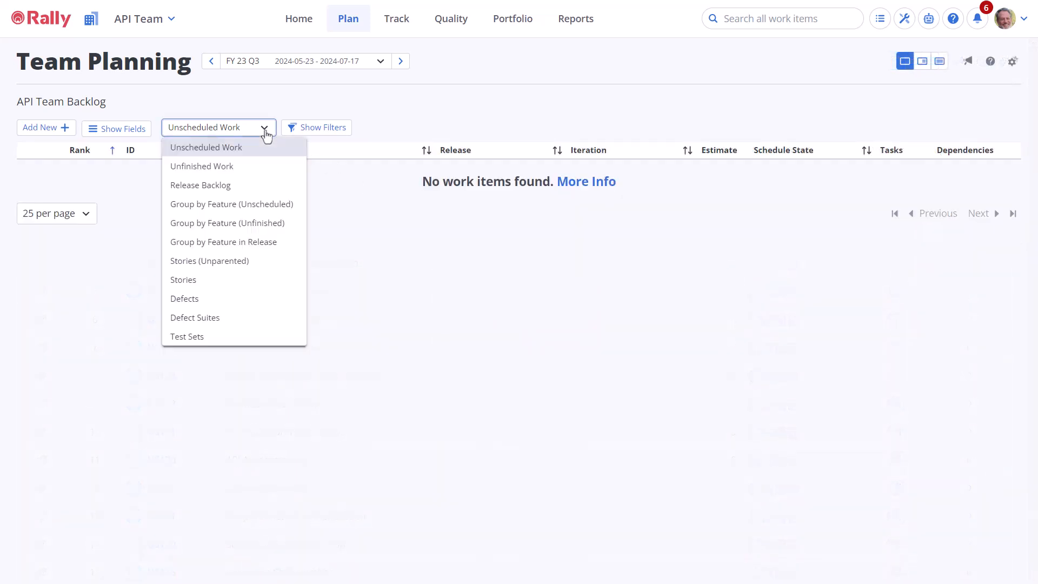
{"action": "left_click", "coordinate": [200, 184]}
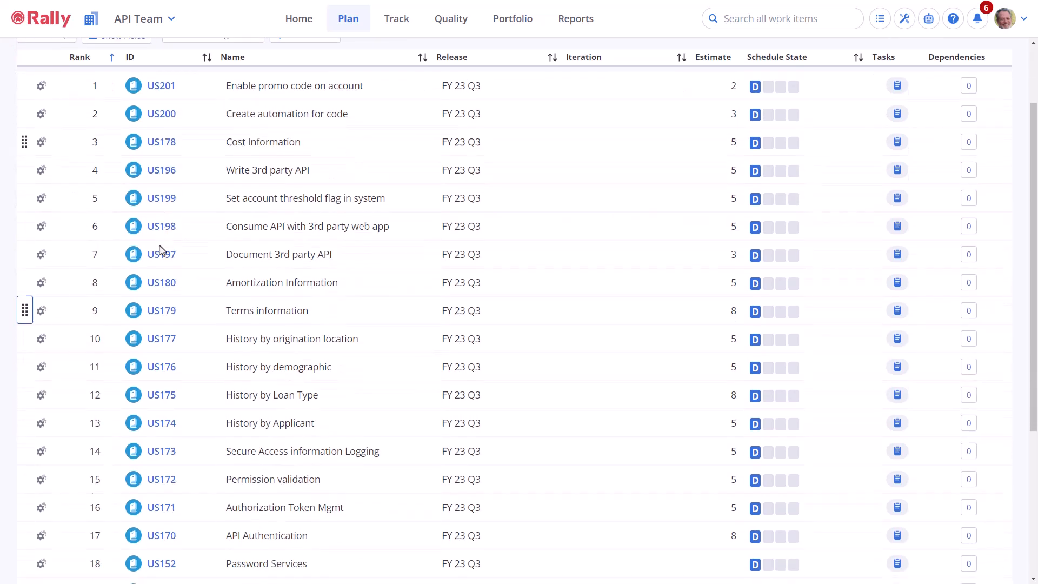
Step: Enter estimates 5, 3 and 8 in the backlog's empty Estimate cells
{"action": "scroll", "scroll_direction": "down", "scroll_amount": 3}
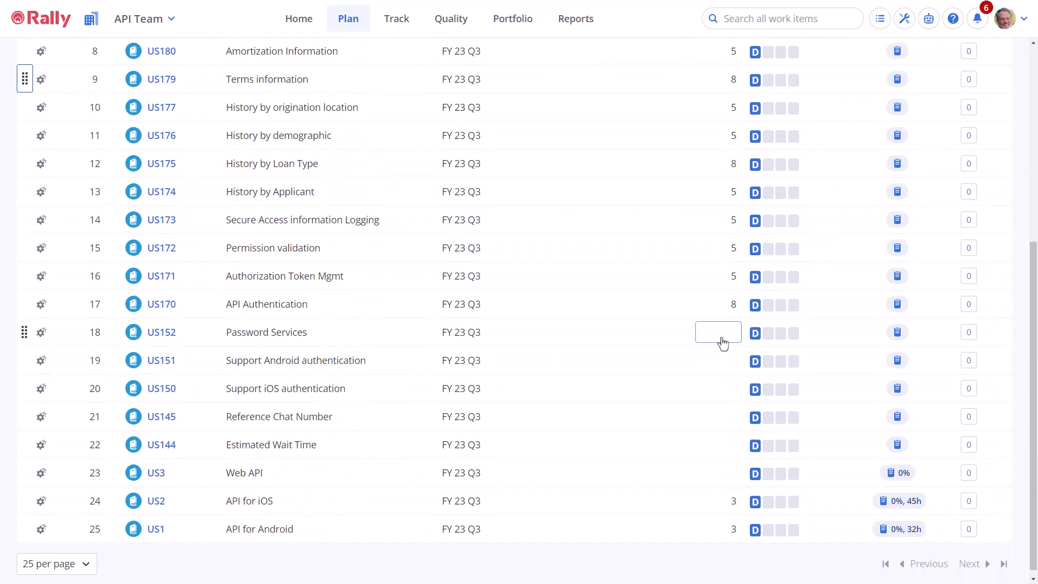
{"action": "type", "text": "5"}
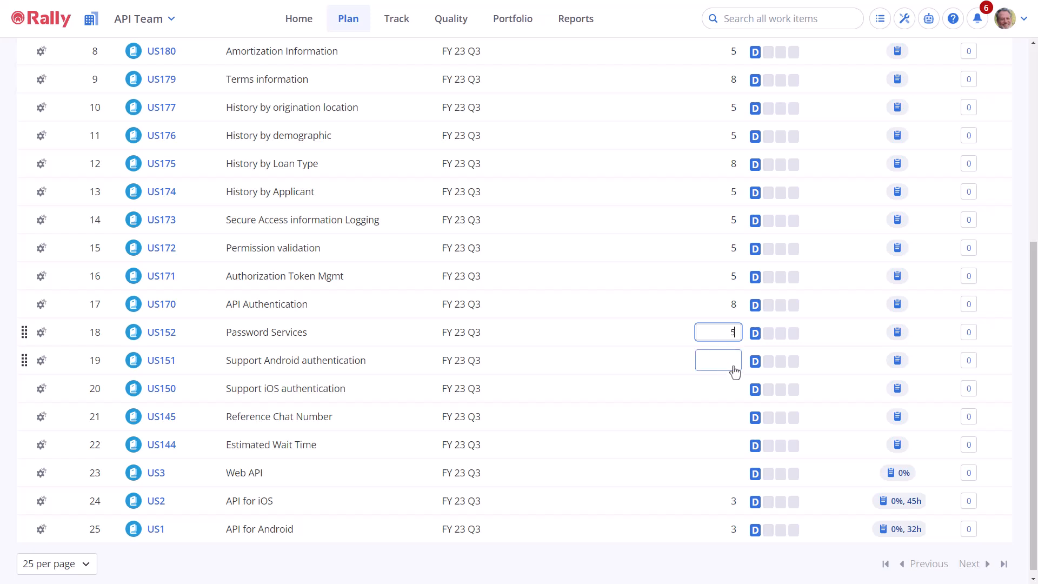
{"action": "type", "text": "3"}
{"action": "left_click", "coordinate": [717, 444]}
{"action": "type", "text": "2"}
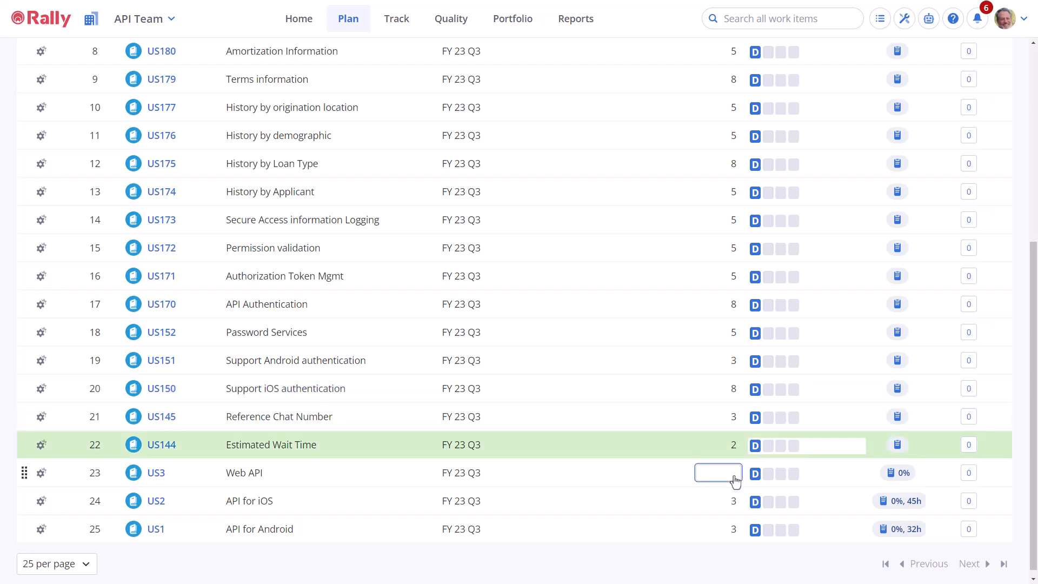
{"action": "type", "text": "8"}
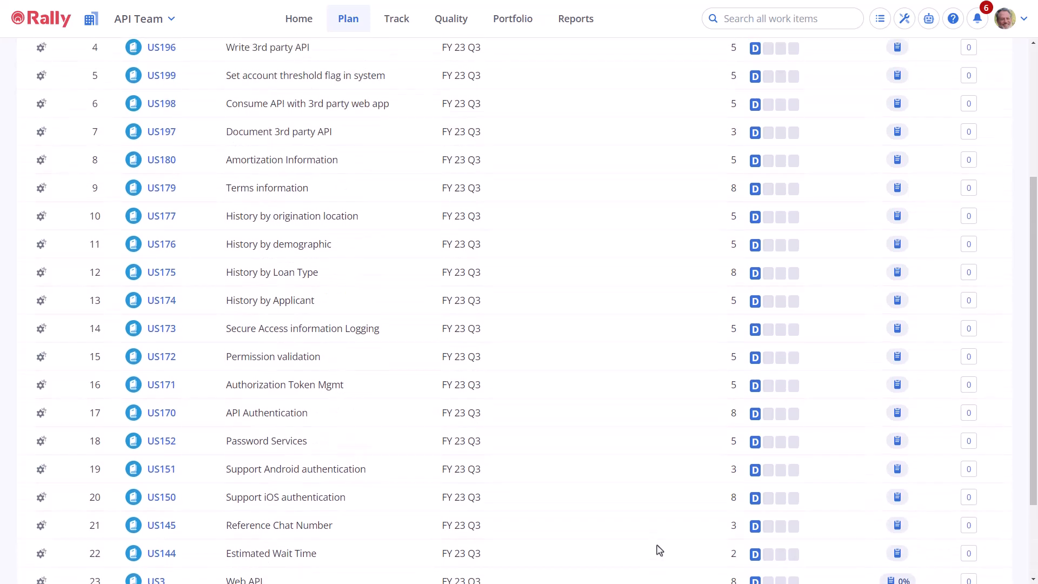
{"action": "scroll", "scroll_direction": "up", "scroll_amount": 3}
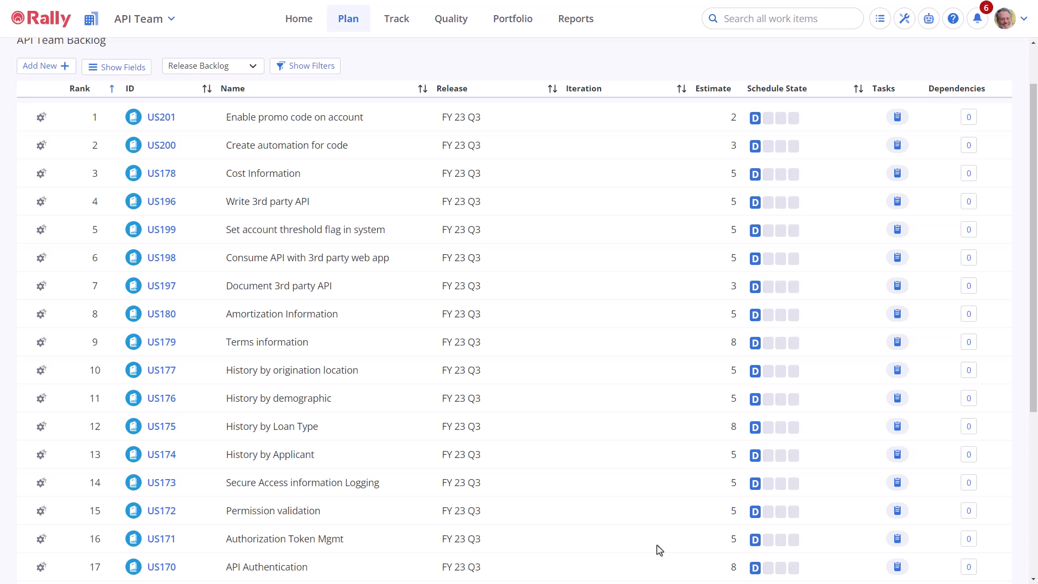
{"action": "left_click", "coordinate": [461, 398]}
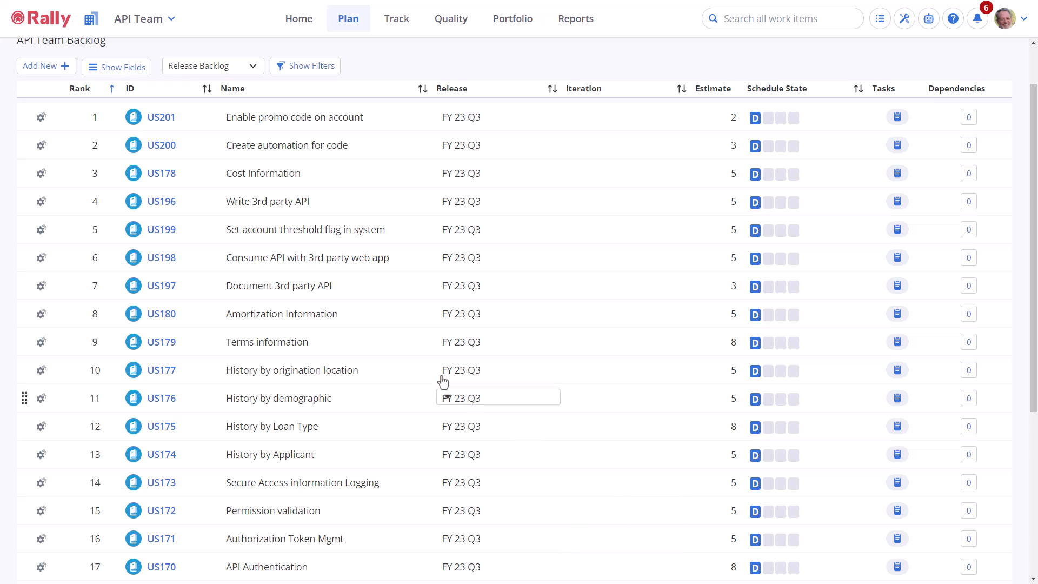
{"action": "mouse_move", "coordinate": [162, 229]}
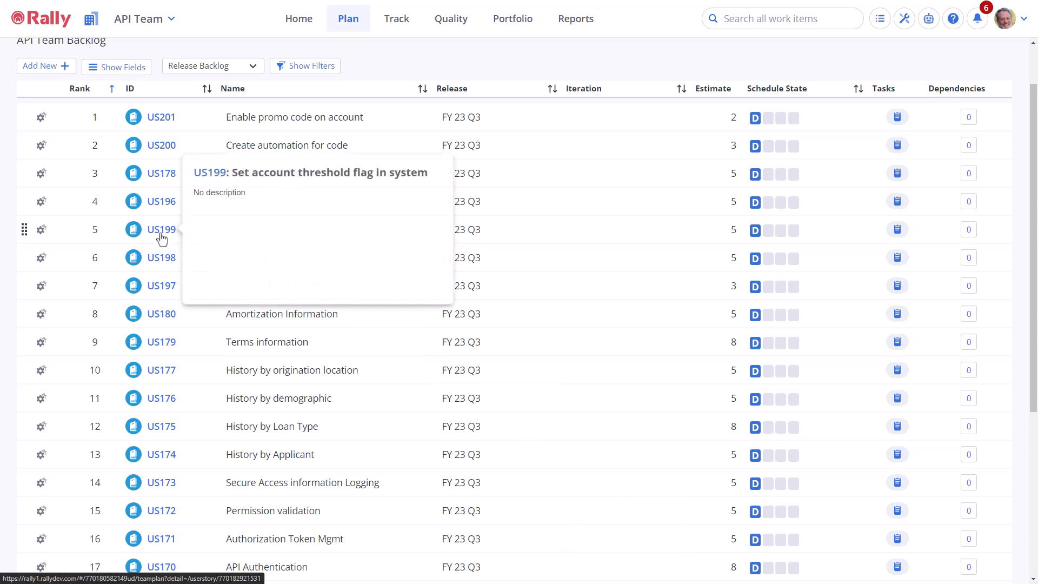
Step: Link US201 'Enable promo code on account' as US199's predecessor and close the details
{"action": "left_click", "coordinate": [160, 229]}
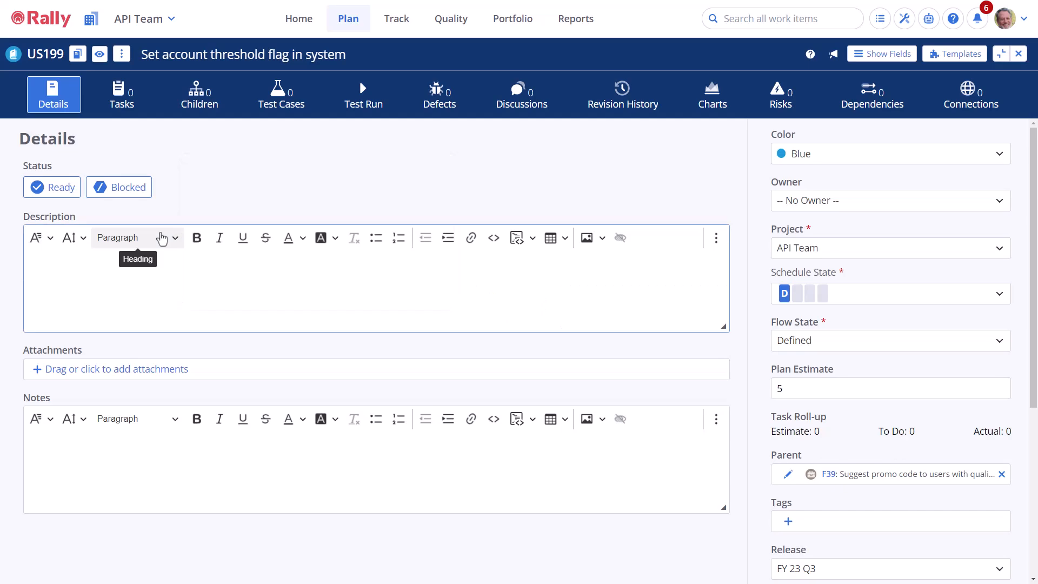
{"action": "left_click", "coordinate": [872, 94]}
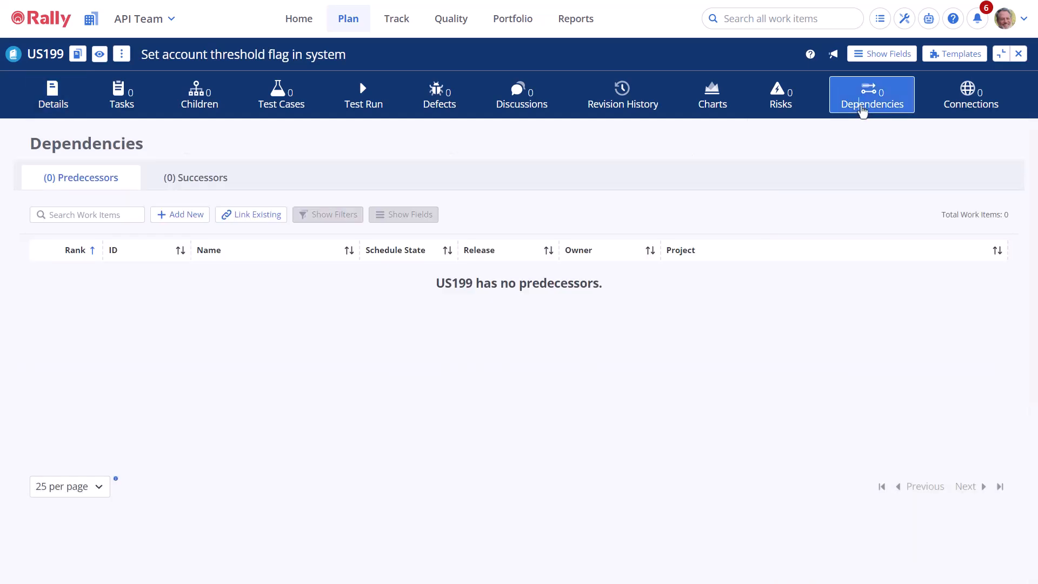
{"action": "left_click", "coordinate": [250, 214]}
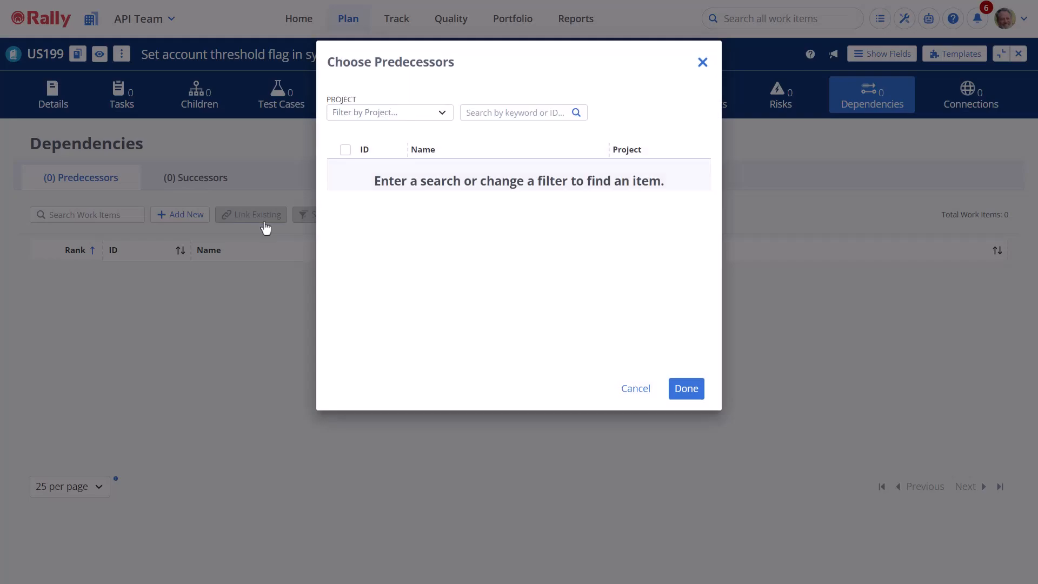
{"action": "left_click", "coordinate": [387, 112]}
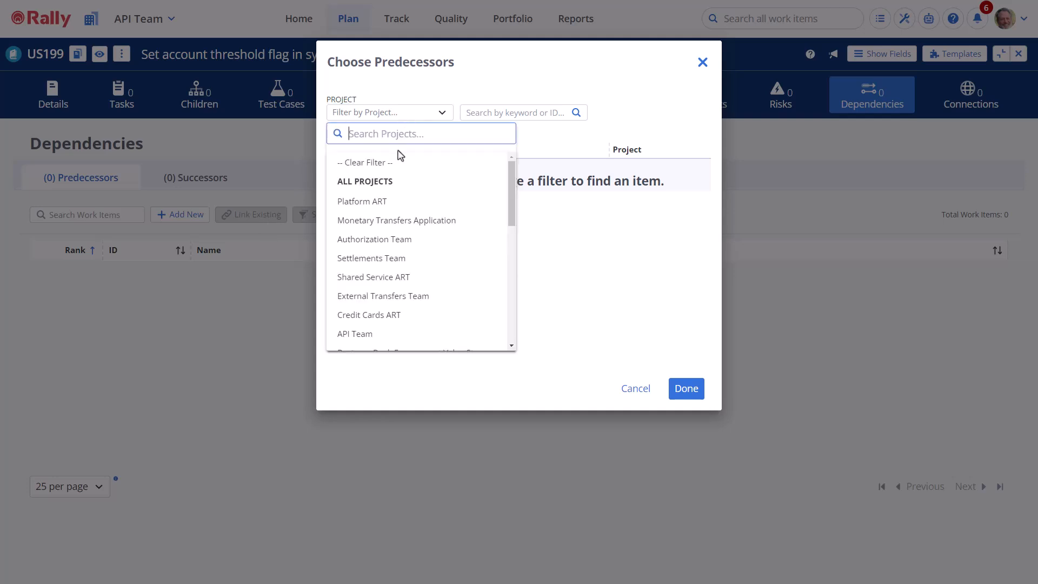
{"action": "left_click", "coordinate": [354, 333]}
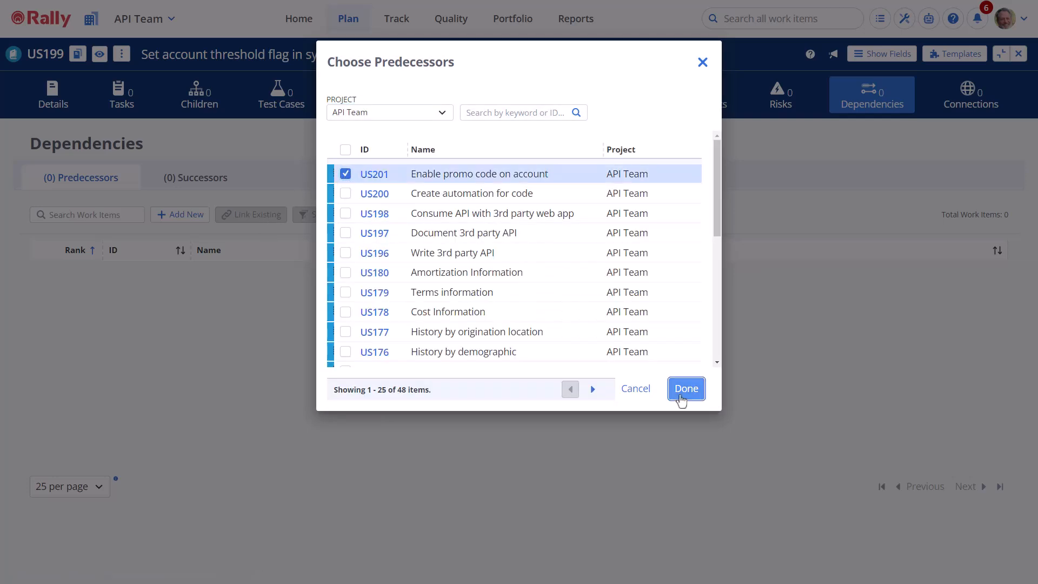
{"action": "left_click", "coordinate": [685, 389]}
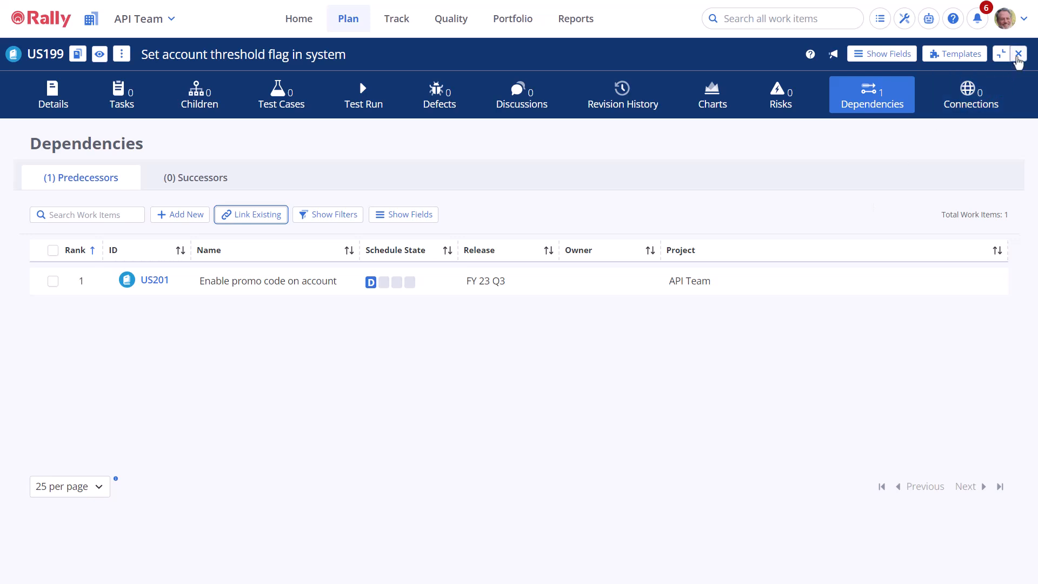
{"action": "left_click", "coordinate": [1018, 54]}
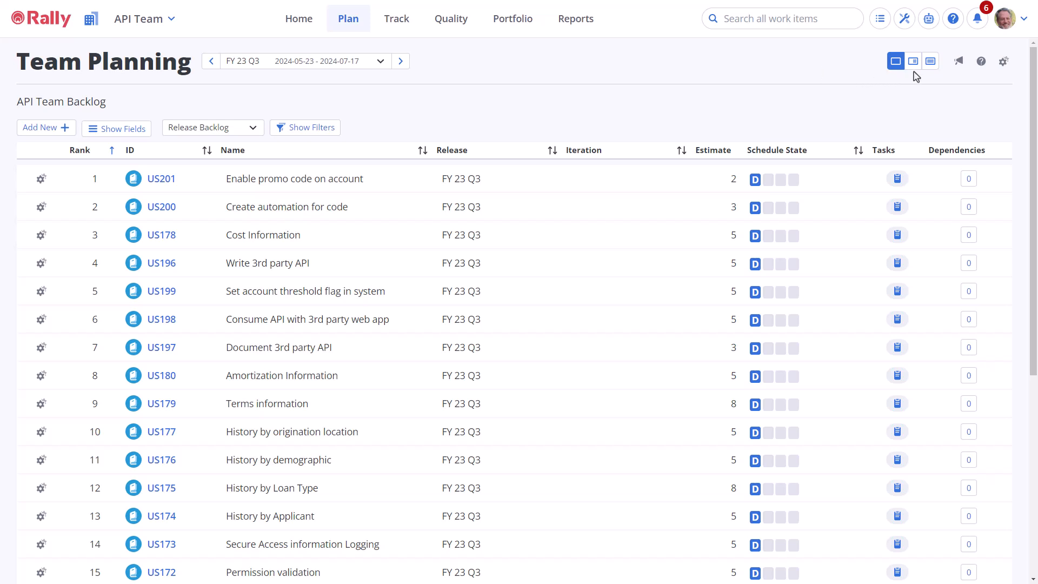
{"action": "mouse_move", "coordinate": [913, 61]}
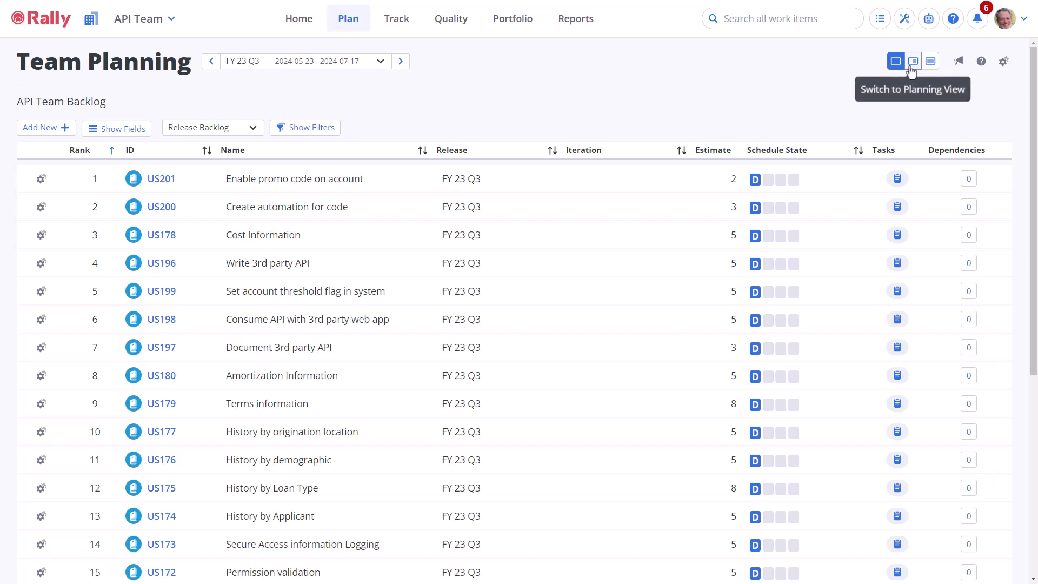
Step: Switch Team Planning to the planning view showing the four FY 23 Q3 iterations
{"action": "left_click", "coordinate": [913, 61]}
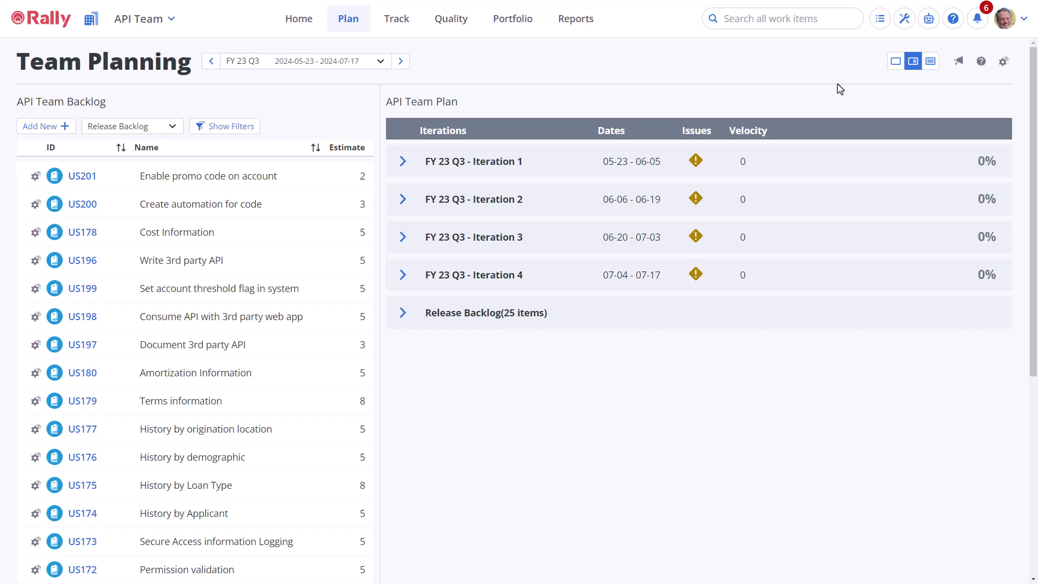
{"action": "mouse_move", "coordinate": [424, 34]}
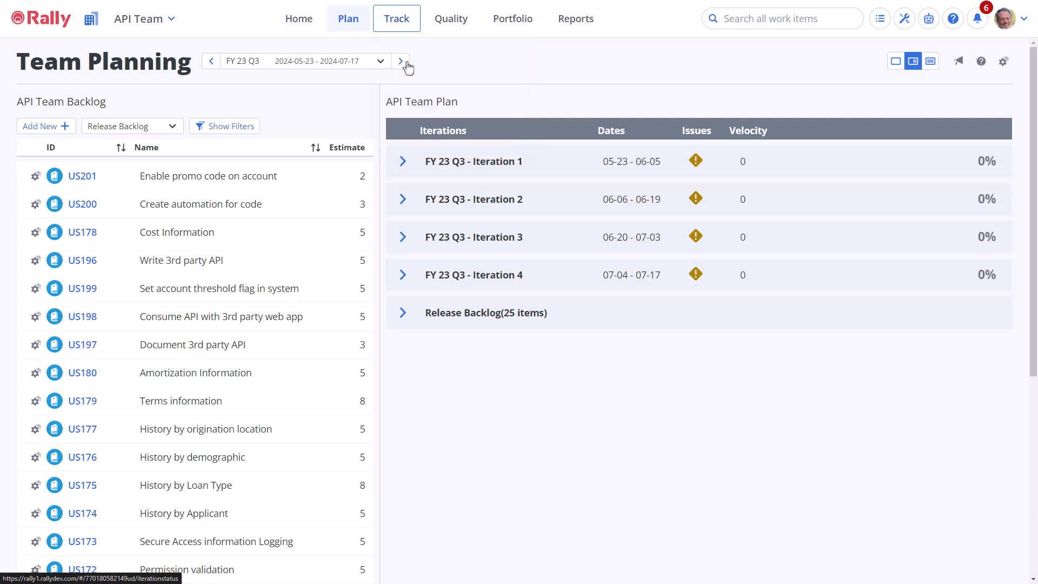
Step: View Iteration Status, then browse the Reports list of burndown, burnup, flow and velocity reports
{"action": "left_click", "coordinate": [395, 18]}
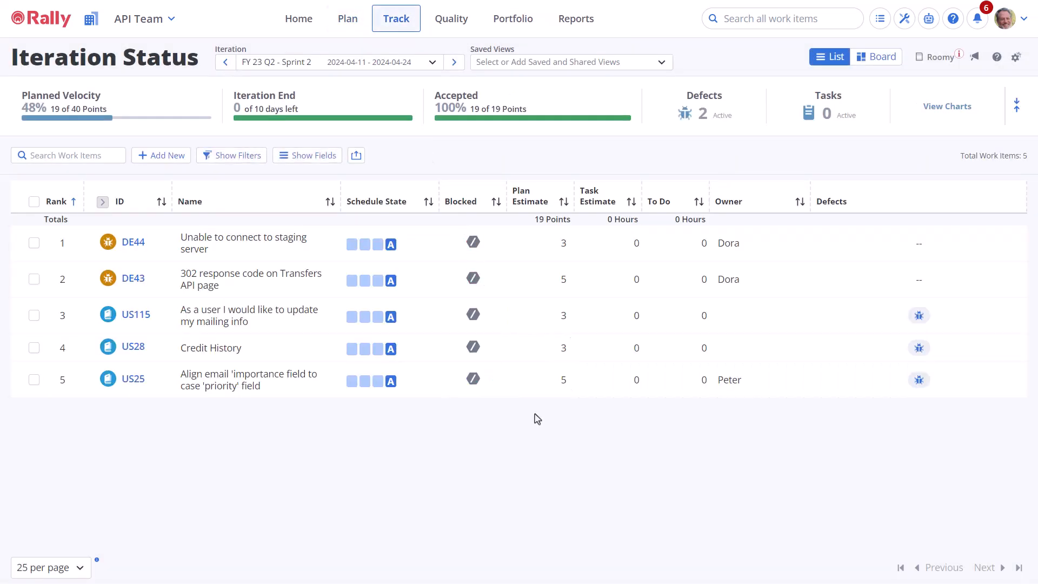
{"action": "left_click", "coordinate": [538, 201]}
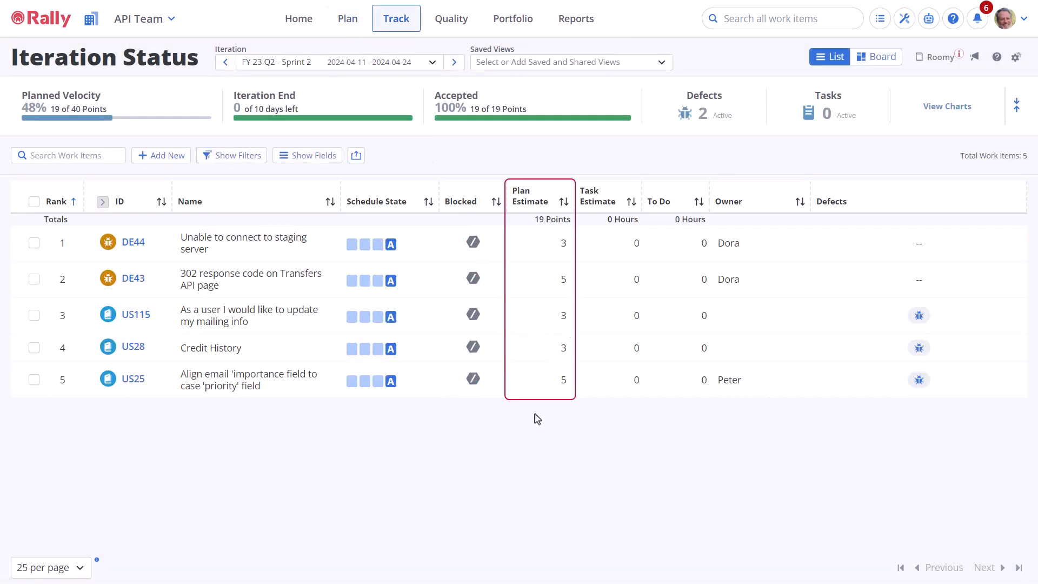
{"action": "left_click", "coordinate": [574, 18]}
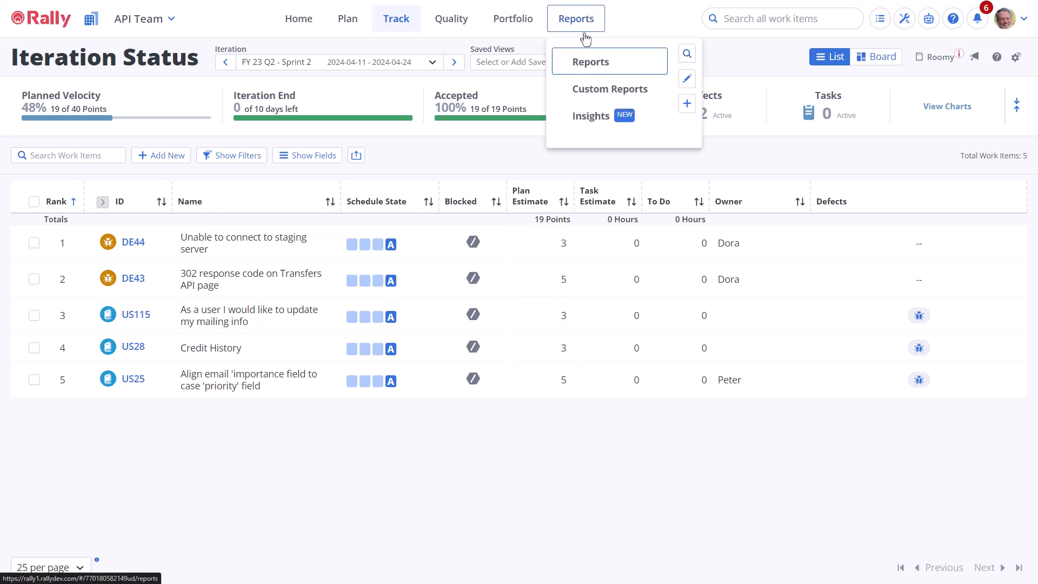
{"action": "left_click", "coordinate": [589, 61]}
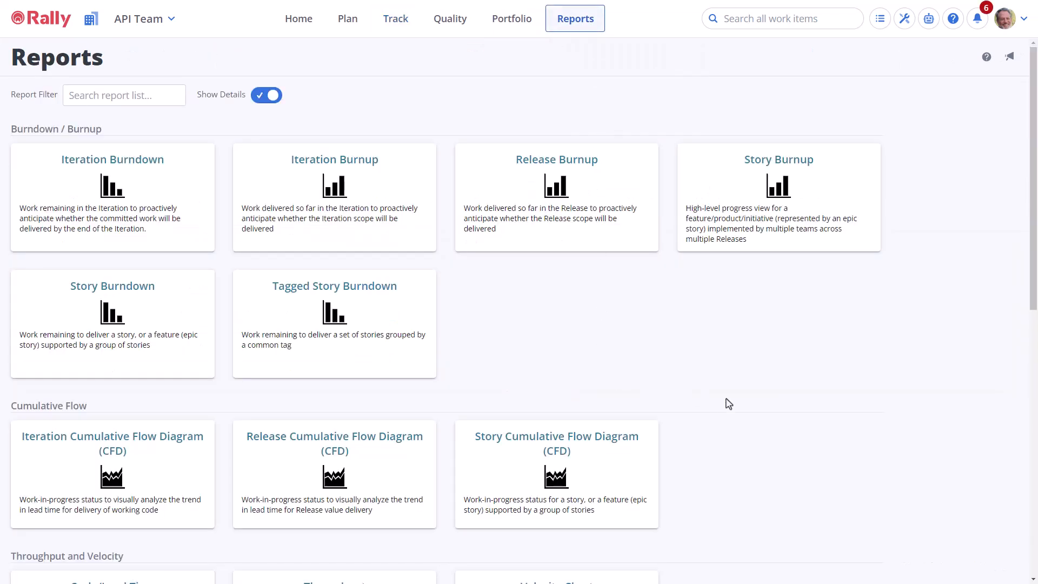
{"action": "scroll", "scroll_direction": "down", "scroll_amount": 3}
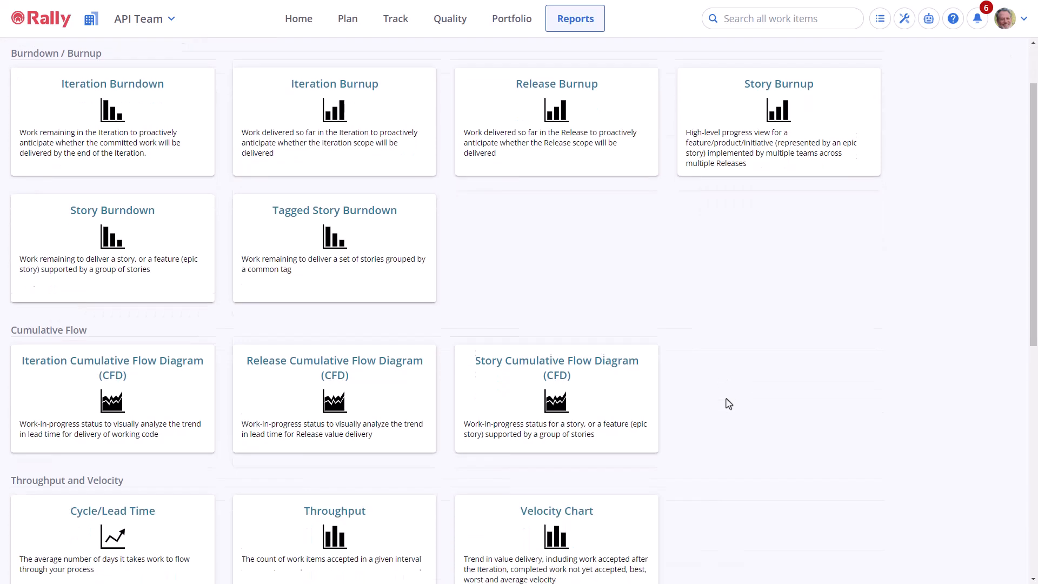
{"action": "scroll", "scroll_direction": "down", "scroll_amount": 3}
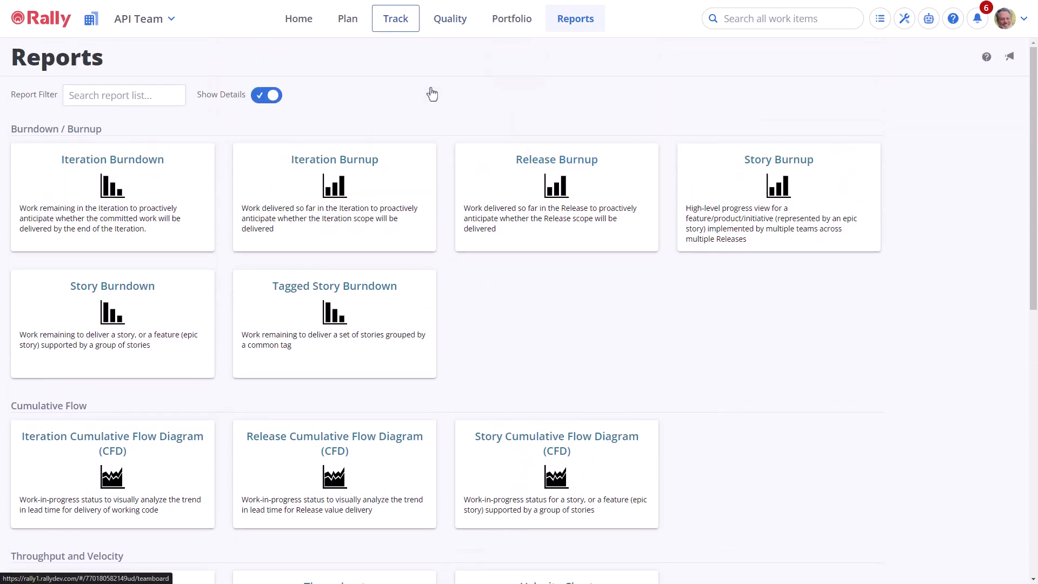
Step: View the team board's Capacity Forecast chart, then return to Team Planning
{"action": "left_click", "coordinate": [395, 18]}
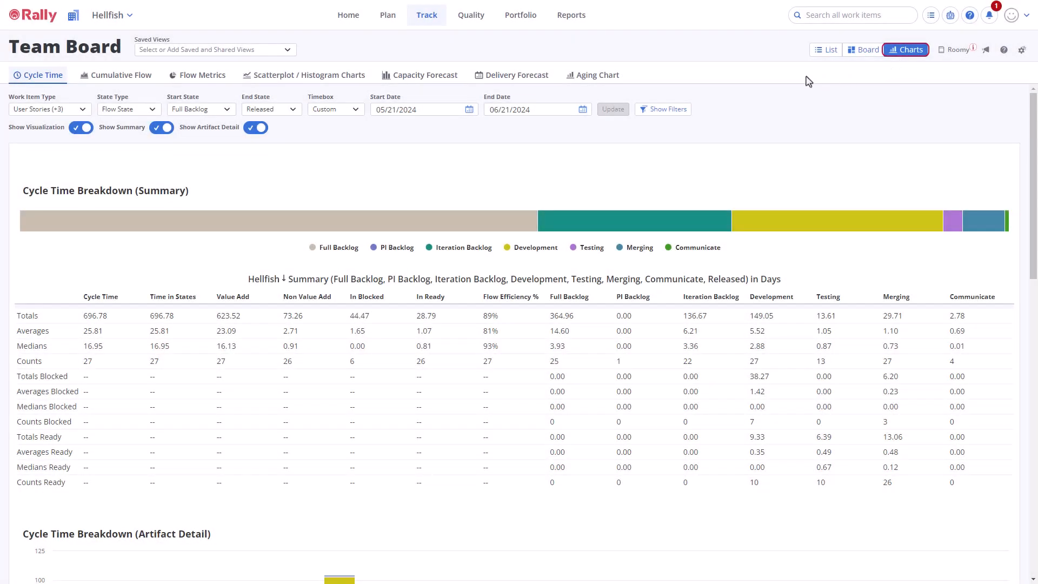
{"action": "left_click", "coordinate": [425, 74]}
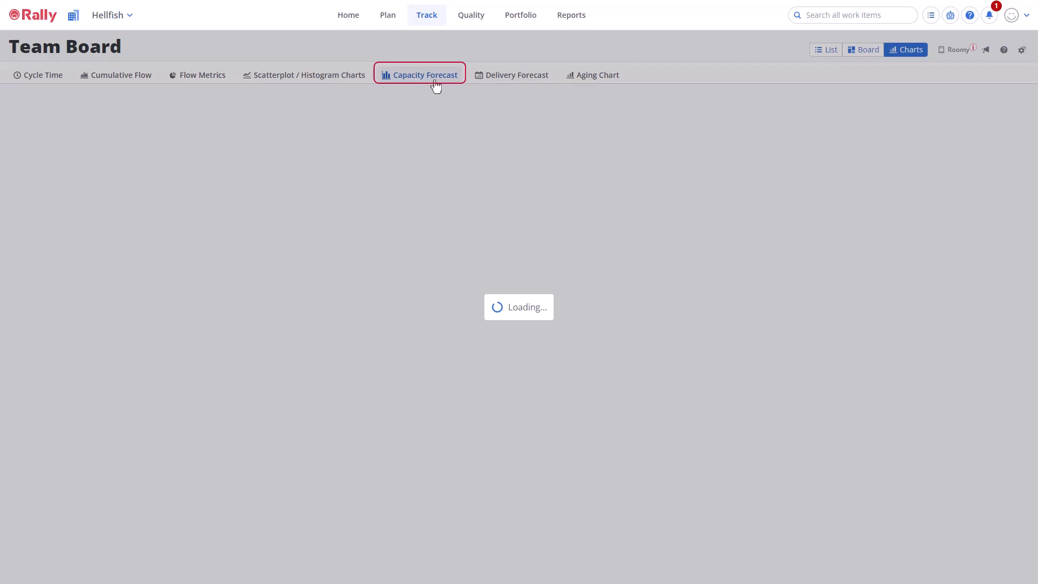
{"action": "left_click", "coordinate": [419, 74]}
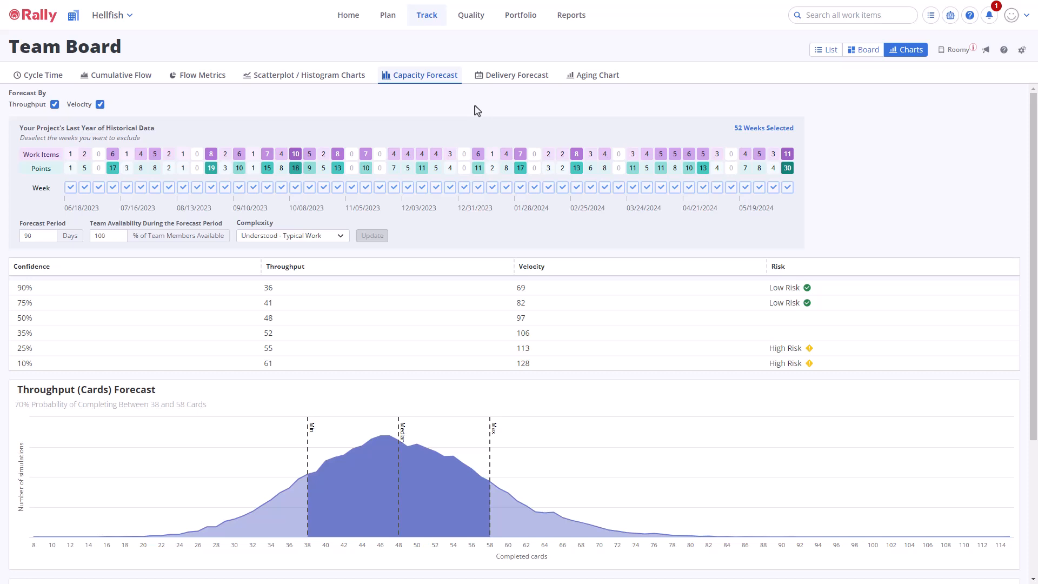
{"action": "mouse_move", "coordinate": [395, 130]}
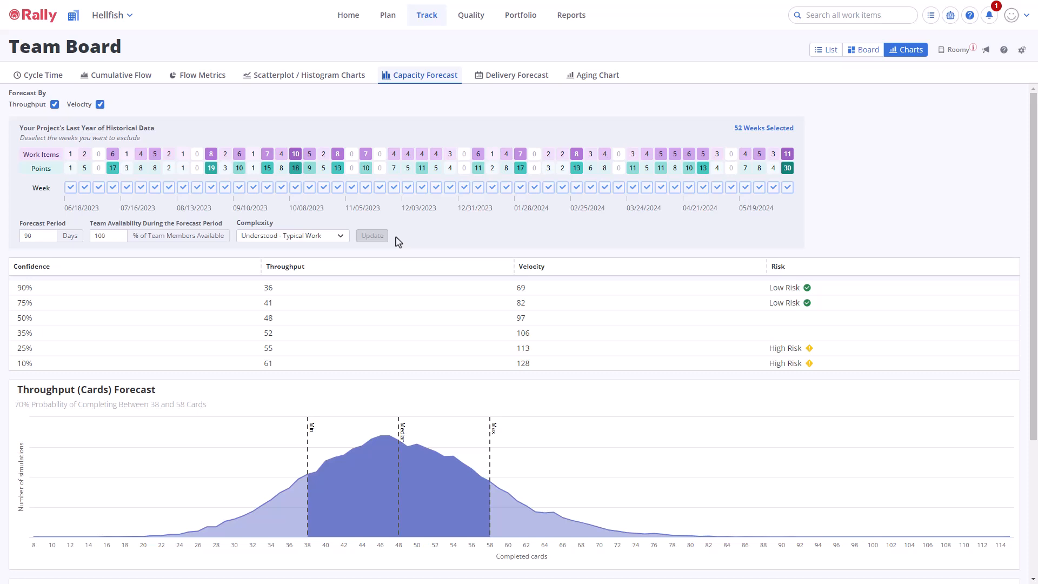
{"action": "mouse_move", "coordinate": [868, 89]}
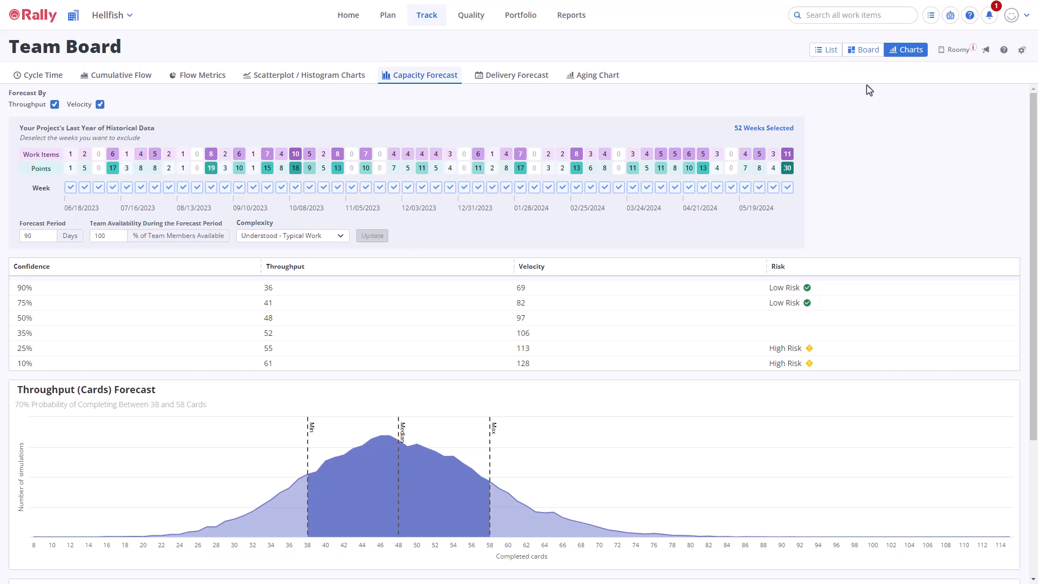
{"action": "left_click", "coordinate": [1003, 14]}
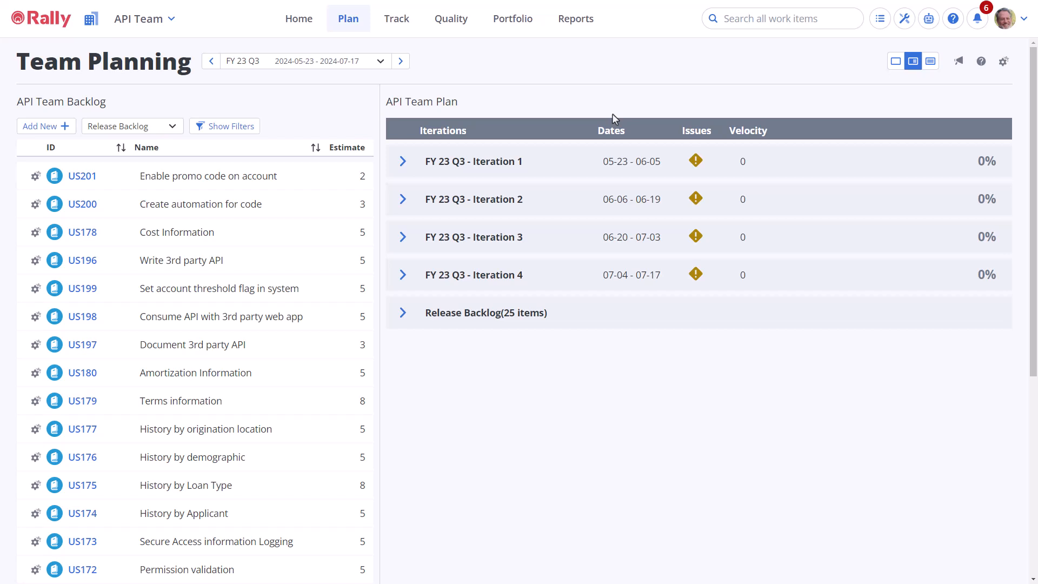
{"action": "mouse_move", "coordinate": [599, 129]}
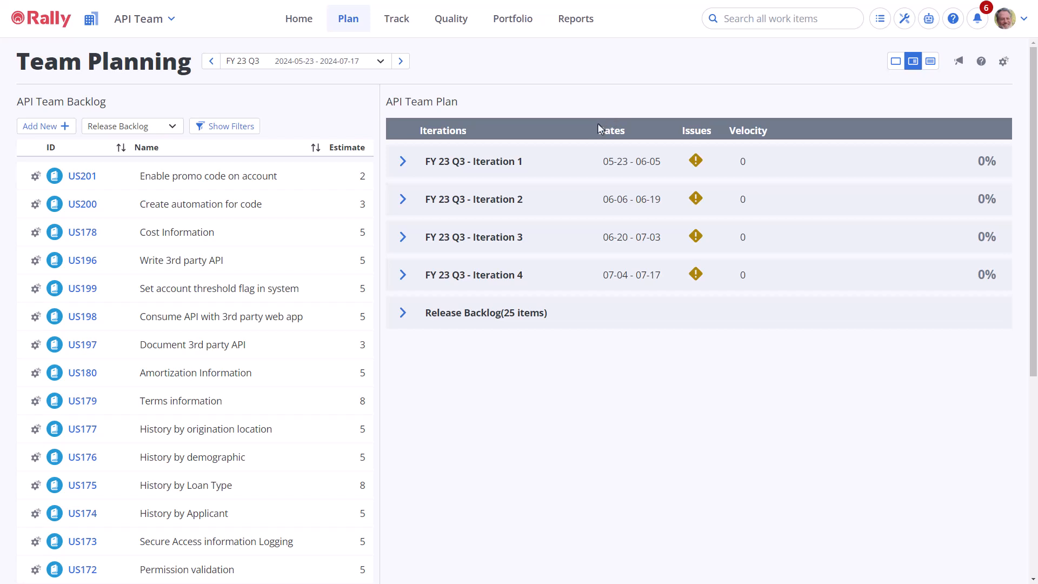
{"action": "mouse_move", "coordinate": [695, 161]}
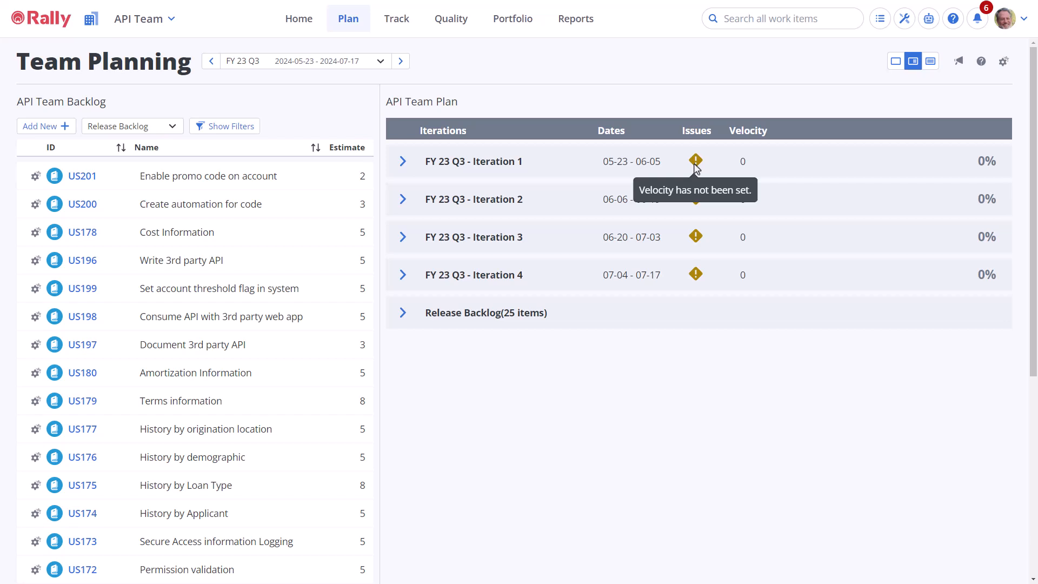
Step: Enter velocities 30, 30, 20 and 30 for Iterations 1 through 4
{"action": "left_click", "coordinate": [758, 161]}
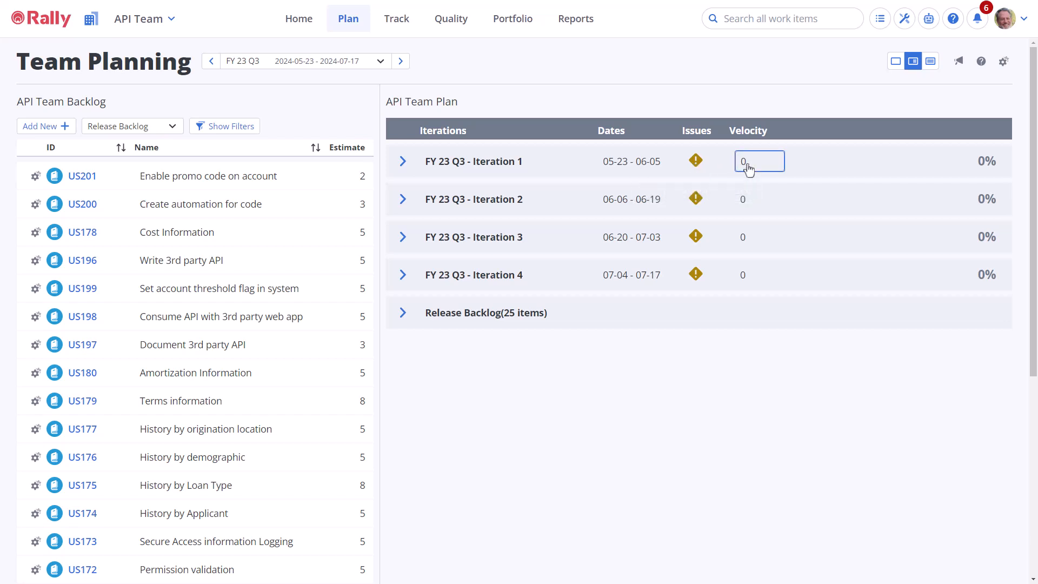
{"action": "left_click", "coordinate": [758, 161]}
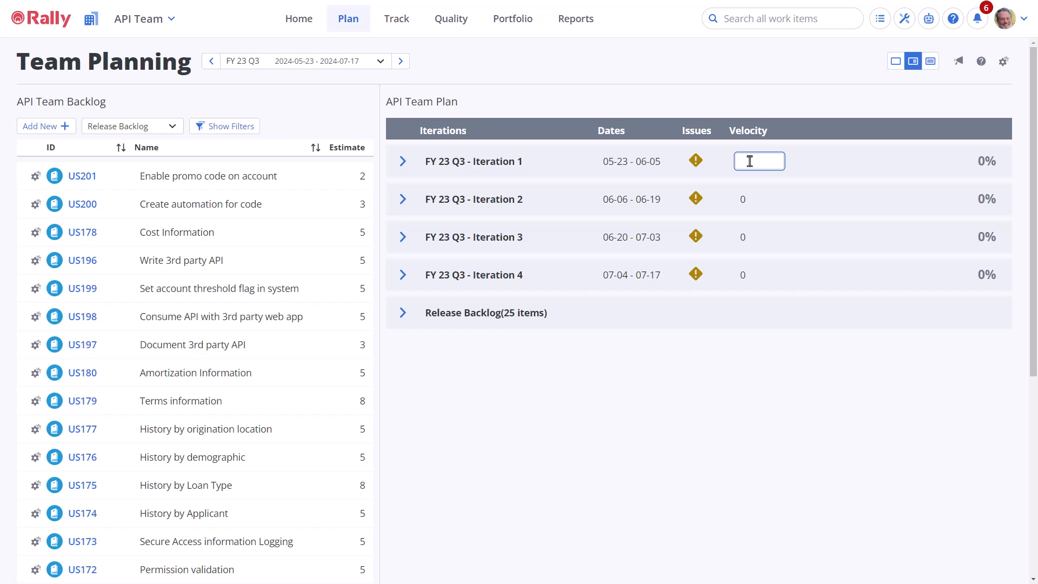
{"action": "type", "text": "30"}
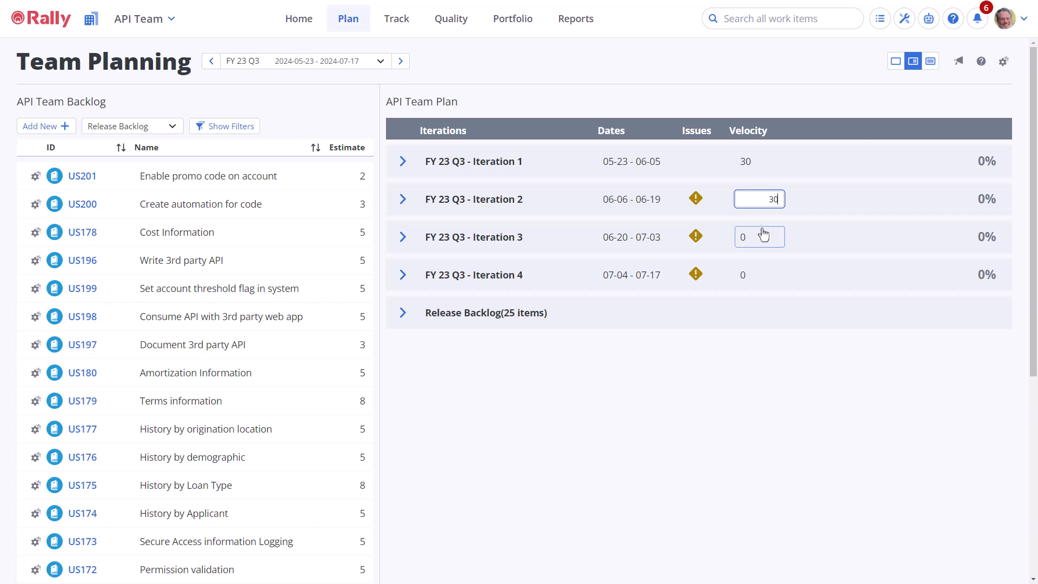
{"action": "left_click", "coordinate": [758, 236]}
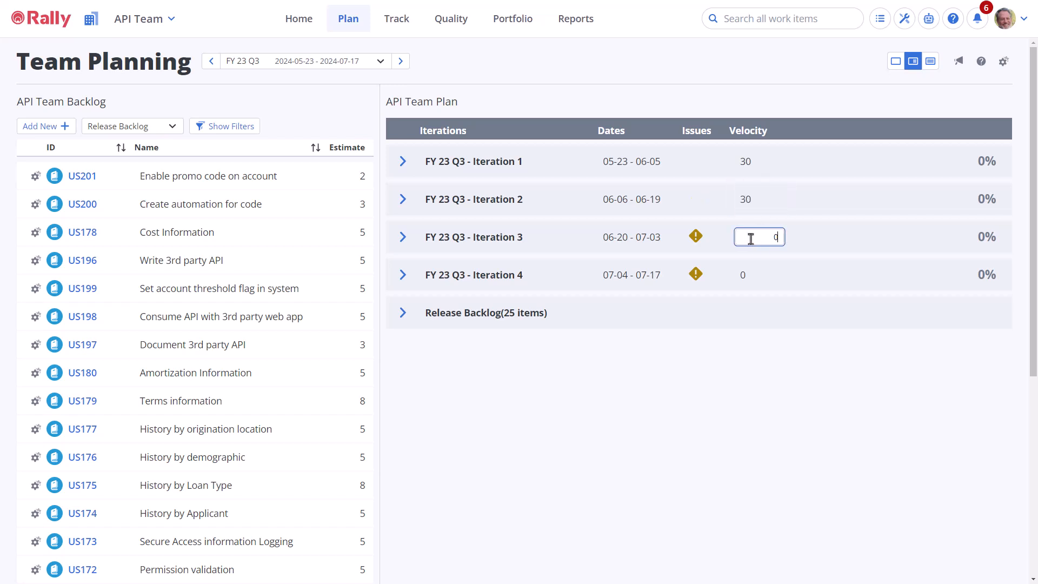
{"action": "key", "text": "Backspace"}
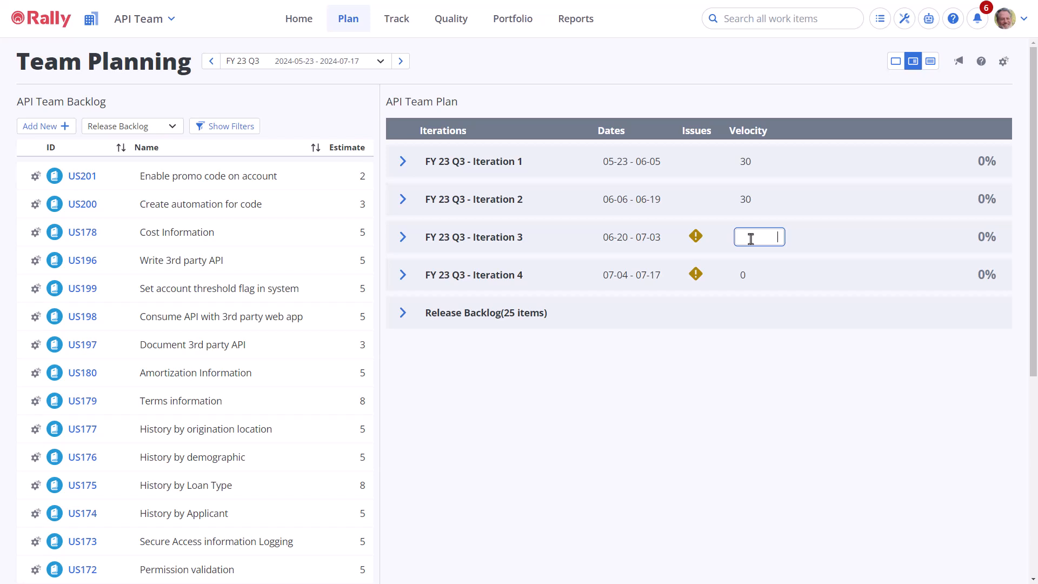
{"action": "type", "text": "20"}
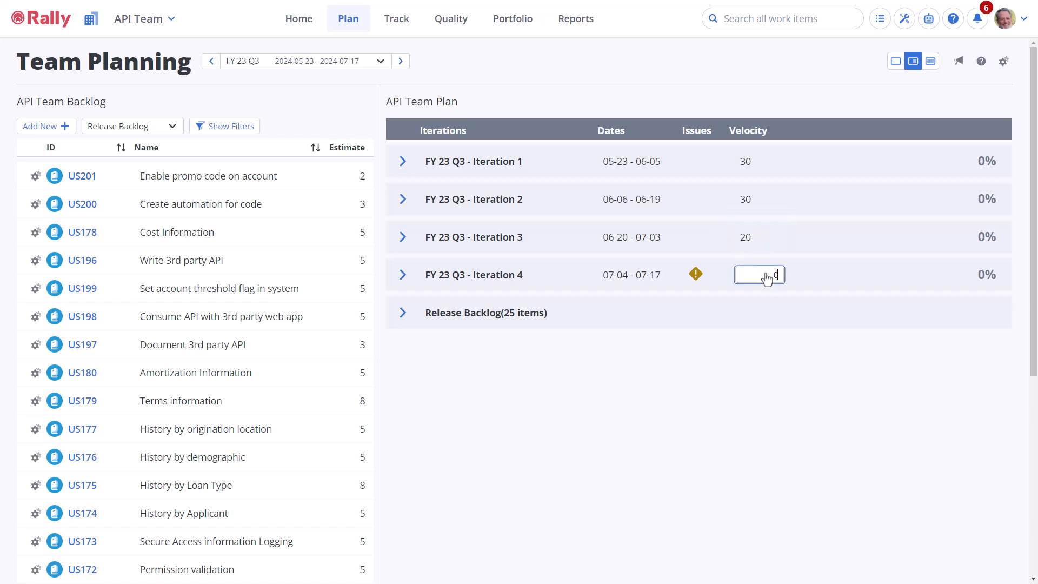
{"action": "type", "text": "30"}
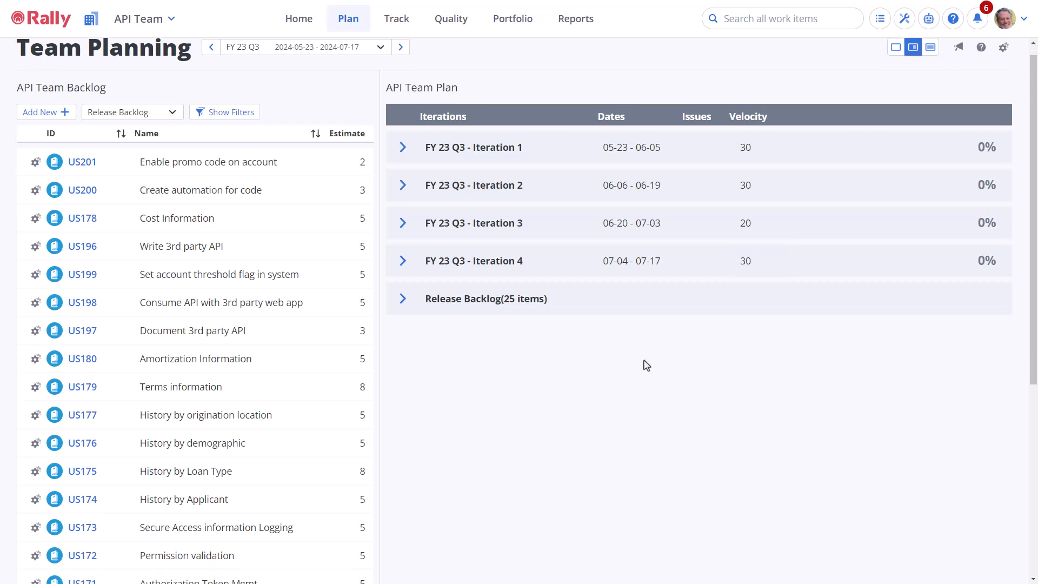
Step: Drag threshold flag, promo code, automation, Cost Information and 3rd-party web app stories into Iteration 1
{"action": "left_click", "coordinate": [402, 147]}
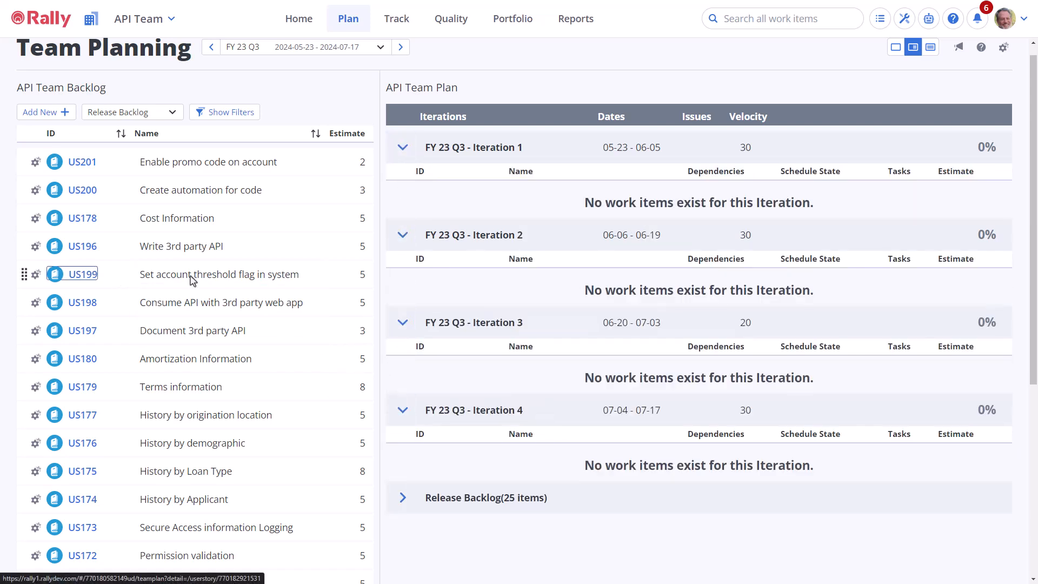
{"action": "left_click_drag", "start_coordinate": [72, 274], "coordinate": [596, 200]}
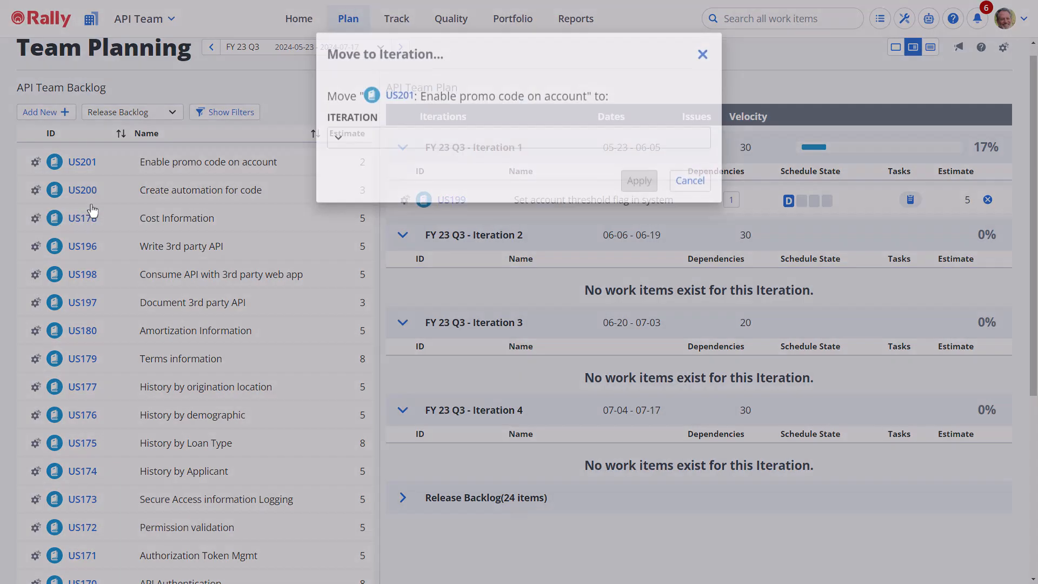
{"action": "left_click", "coordinate": [519, 145]}
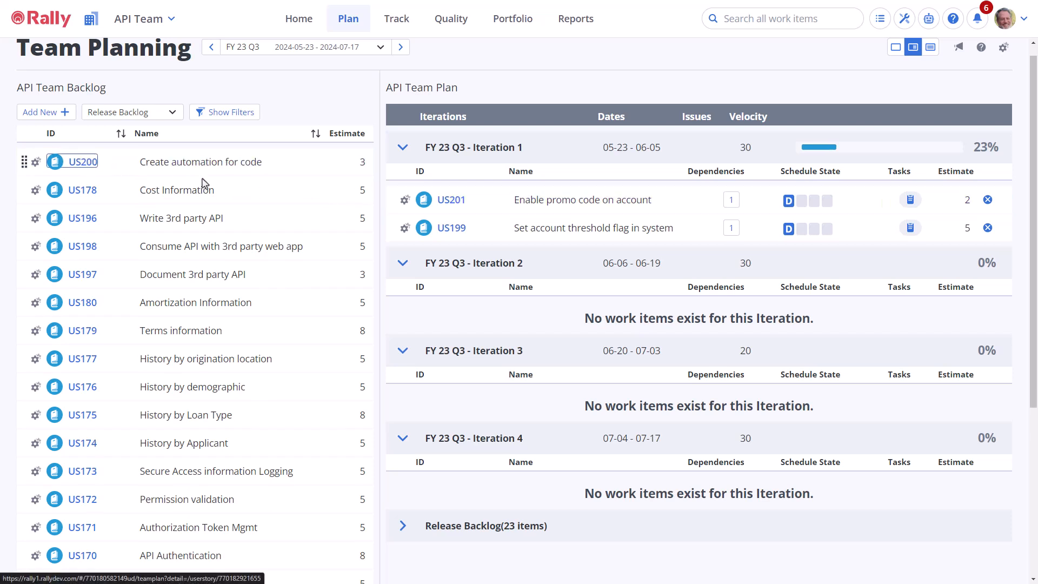
{"action": "left_click_drag", "start_coordinate": [82, 161], "coordinate": [574, 227]}
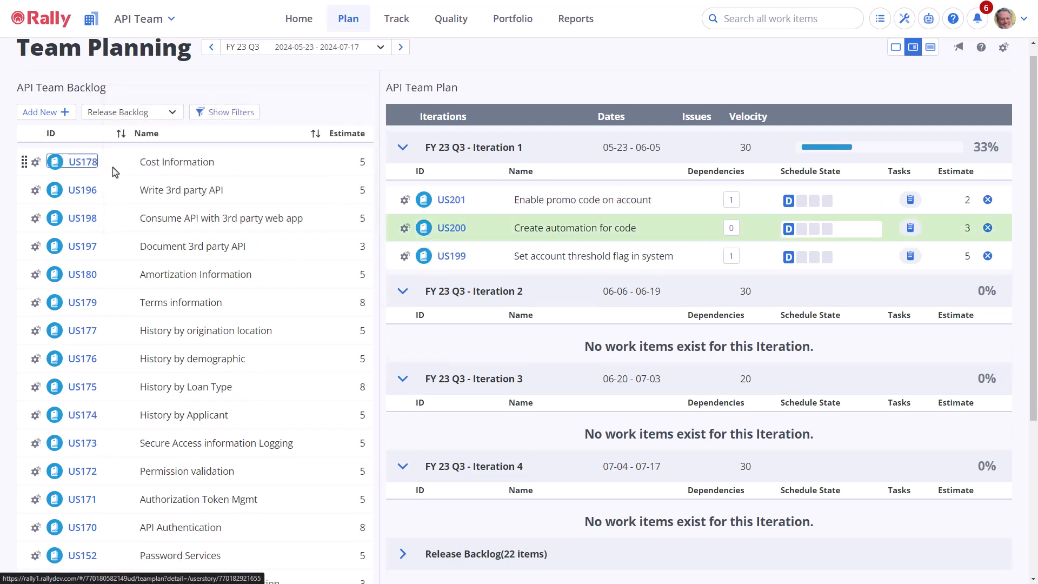
{"action": "left_click_drag", "start_coordinate": [82, 161], "coordinate": [550, 256]}
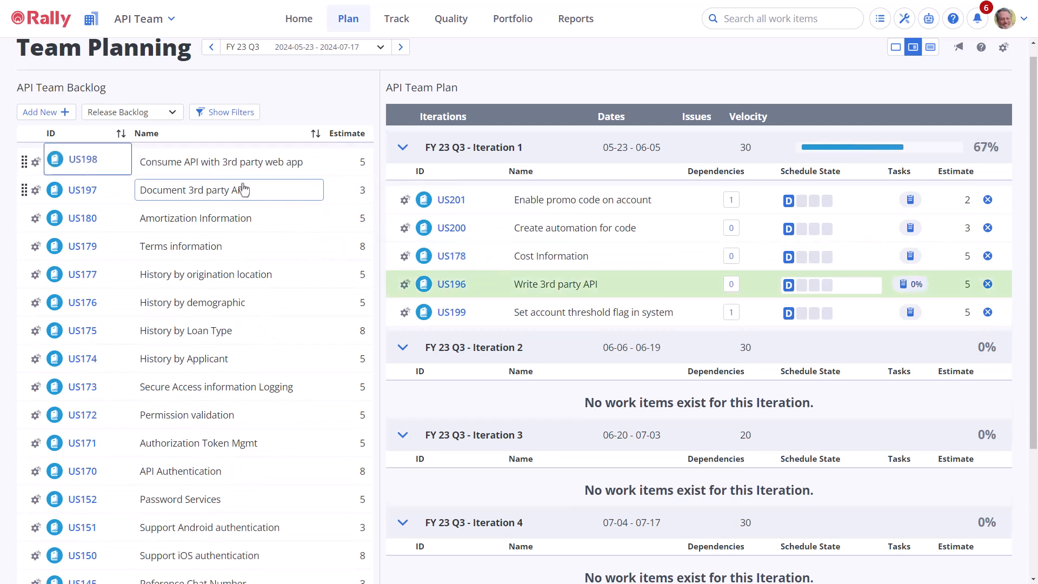
{"action": "left_click_drag", "start_coordinate": [82, 158], "coordinate": [557, 306]}
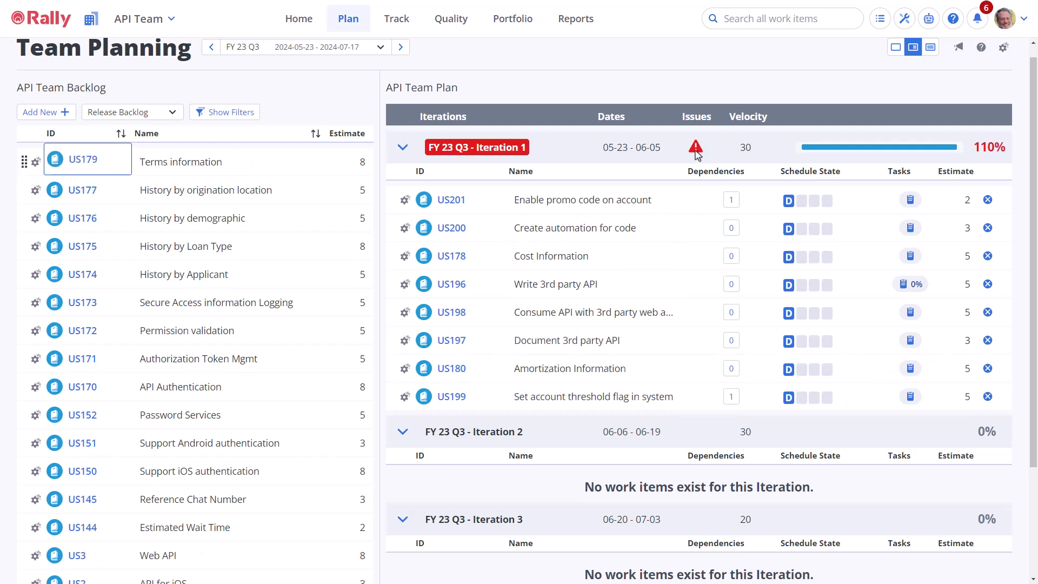
{"action": "mouse_move", "coordinate": [695, 147]}
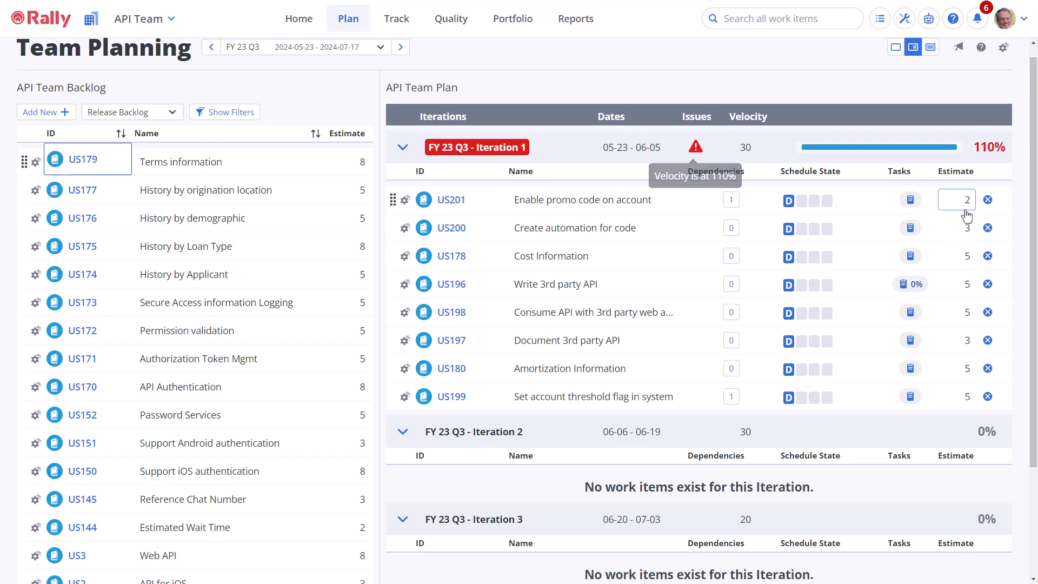
{"action": "left_click", "coordinate": [581, 199]}
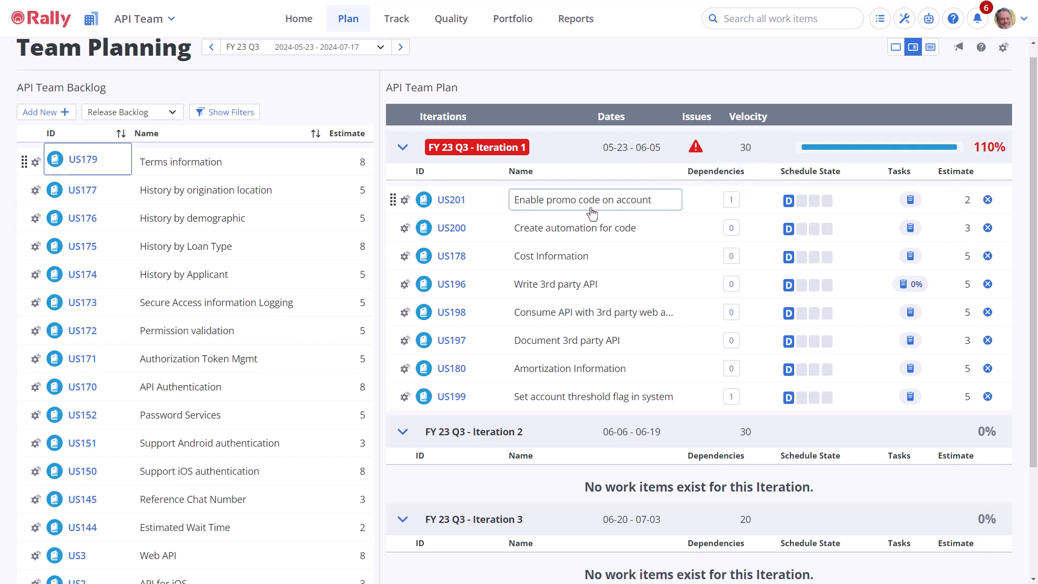
{"action": "left_click", "coordinate": [405, 200]}
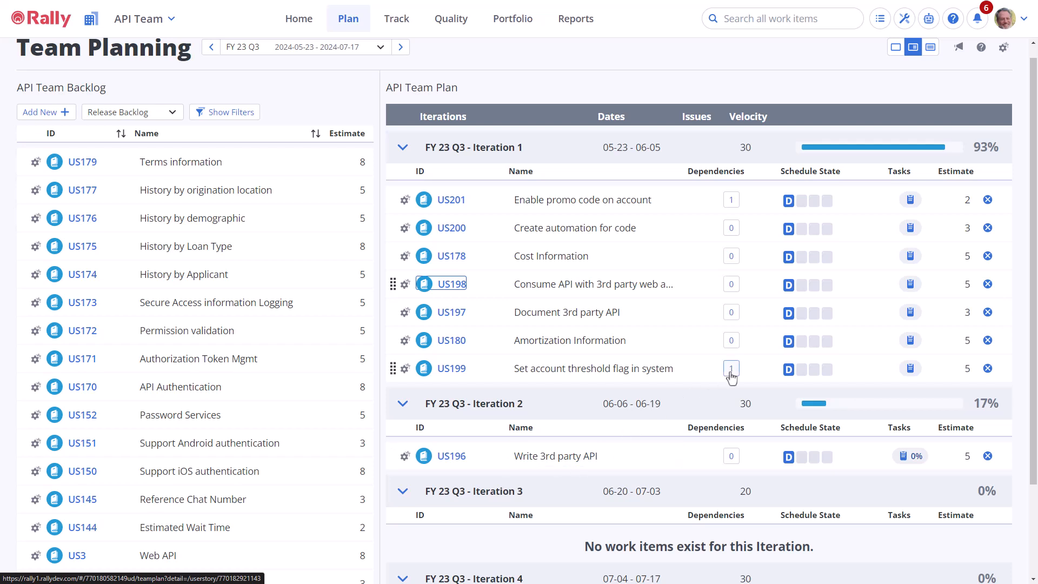
Step: Check the predecessor dependency of US199, Set account threshold flag in system, then close it
{"action": "left_click", "coordinate": [731, 368]}
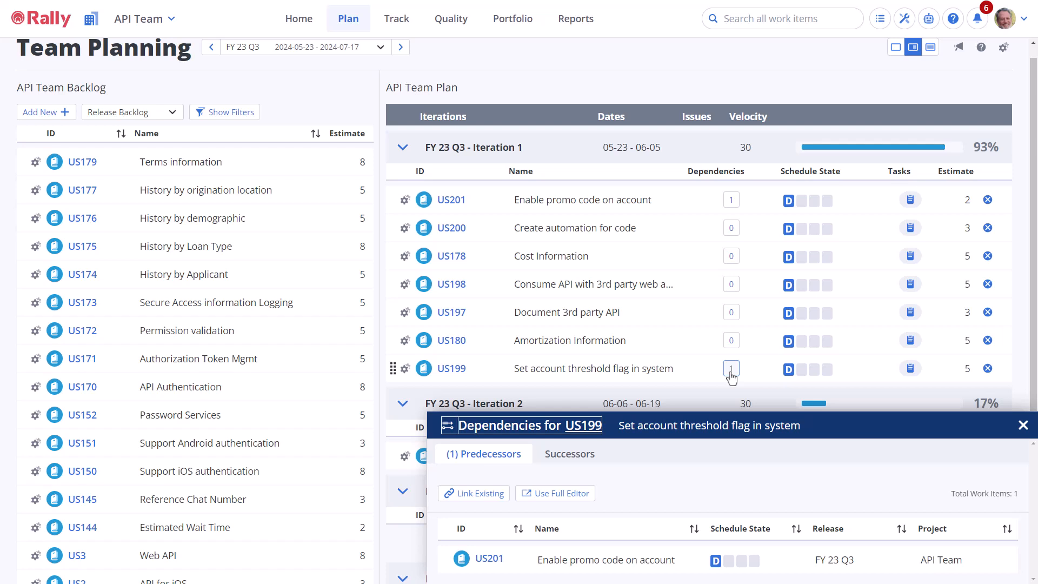
{"action": "mouse_move", "coordinate": [968, 419]}
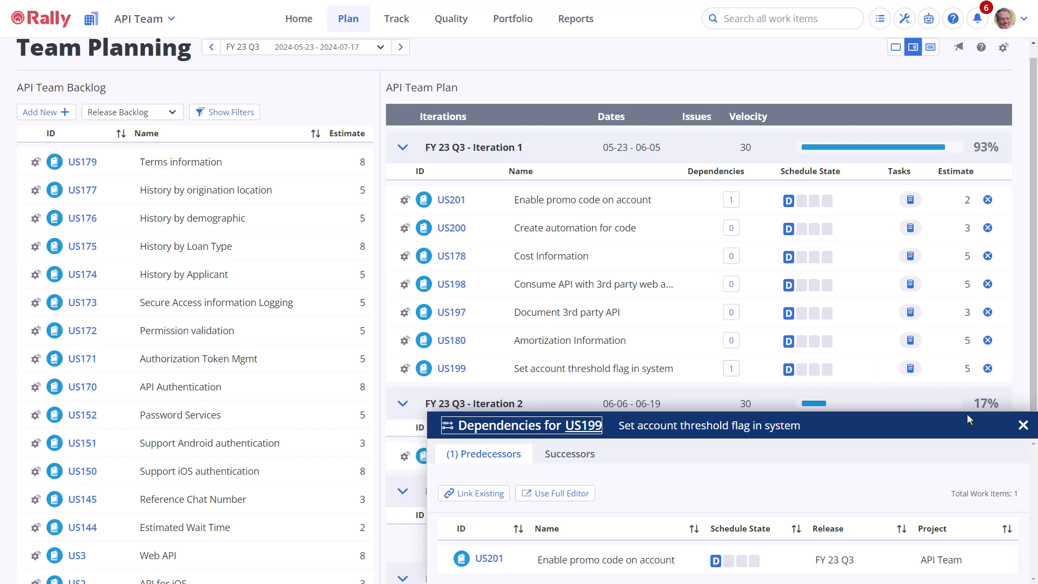
{"action": "left_click", "coordinate": [1022, 424]}
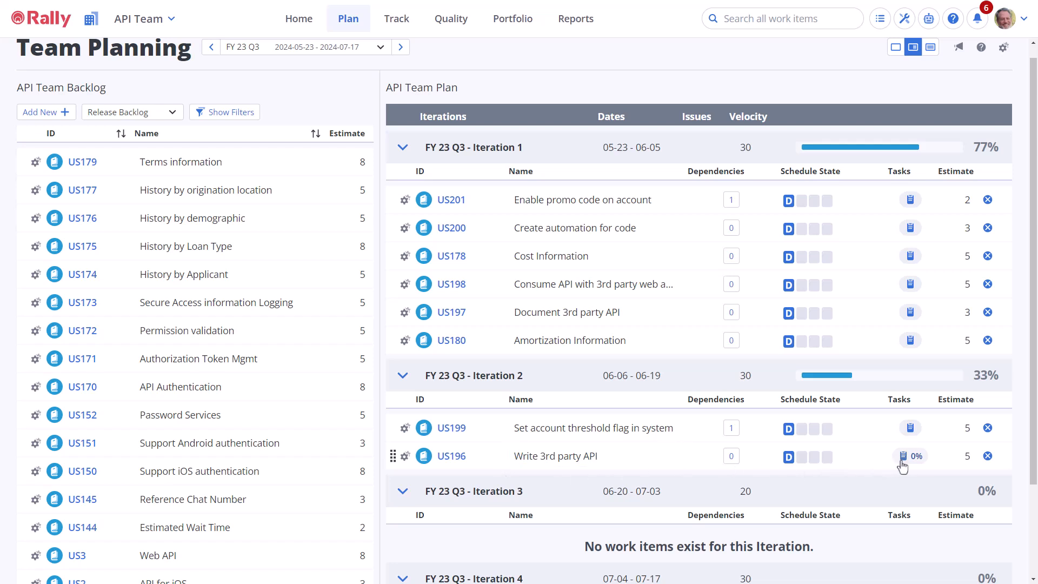
Step: Review the tasks of US196, Write 3rd party API, then close the task list
{"action": "left_click", "coordinate": [910, 455]}
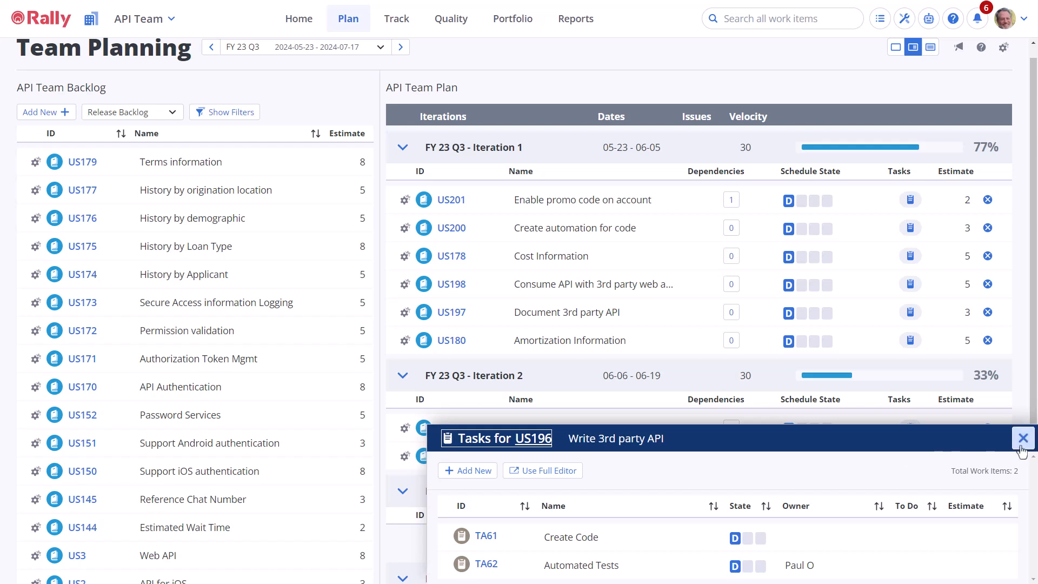
{"action": "left_click", "coordinate": [1022, 437]}
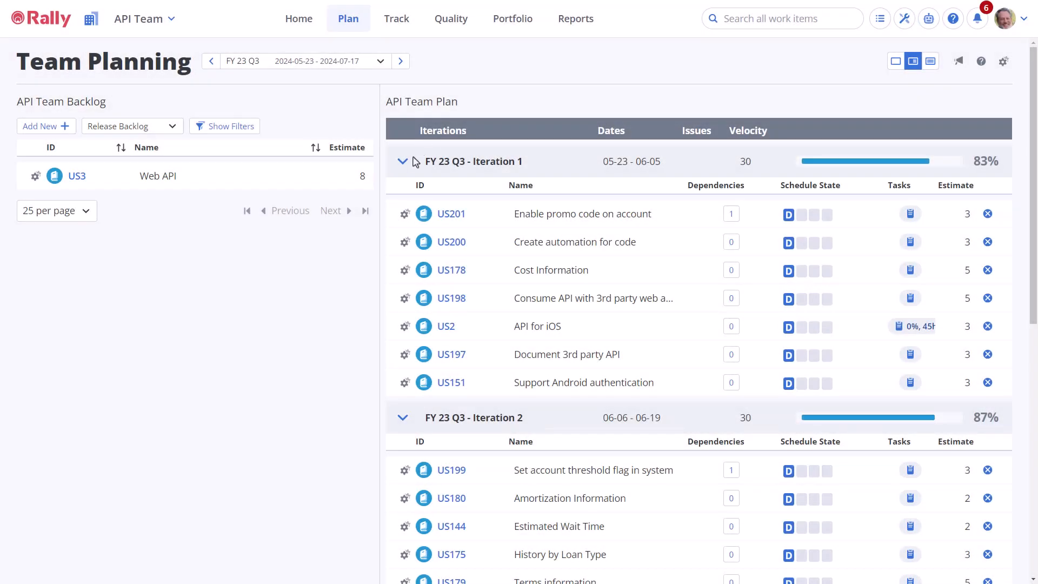
Step: Collapse Iteration 1's story list
{"action": "left_click", "coordinate": [401, 161]}
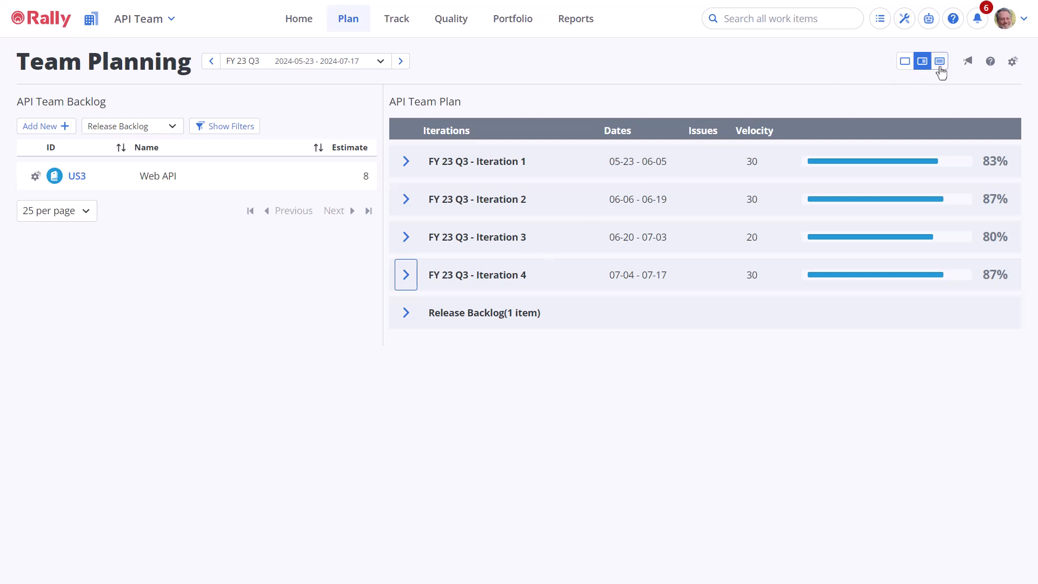
Step: Switch to plan-only view, briefly expand Iteration 1, then expand Release Backlog showing US3 Web API
{"action": "left_click", "coordinate": [938, 60]}
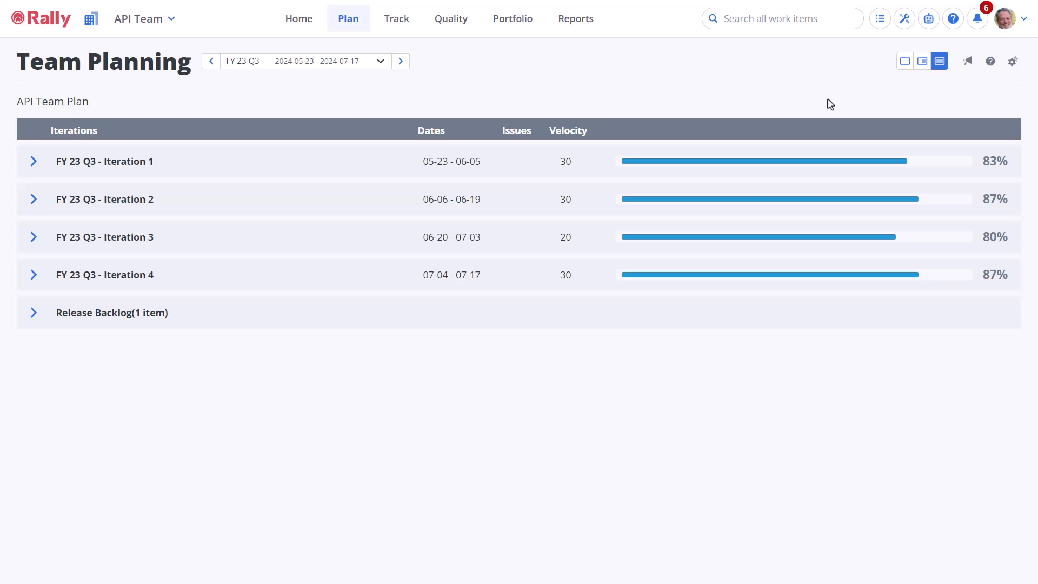
{"action": "left_click", "coordinate": [32, 161]}
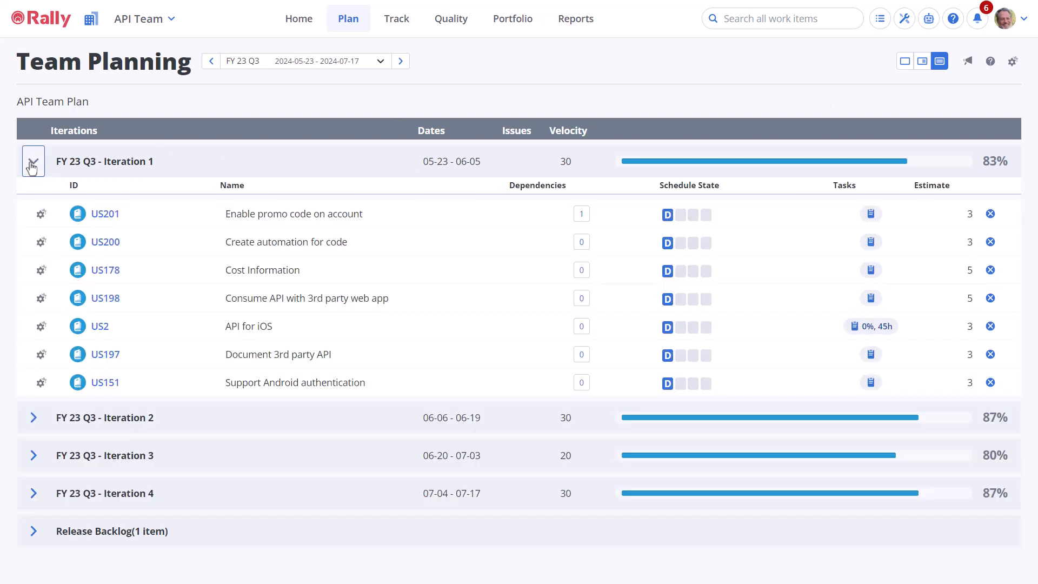
{"action": "left_click", "coordinate": [32, 161]}
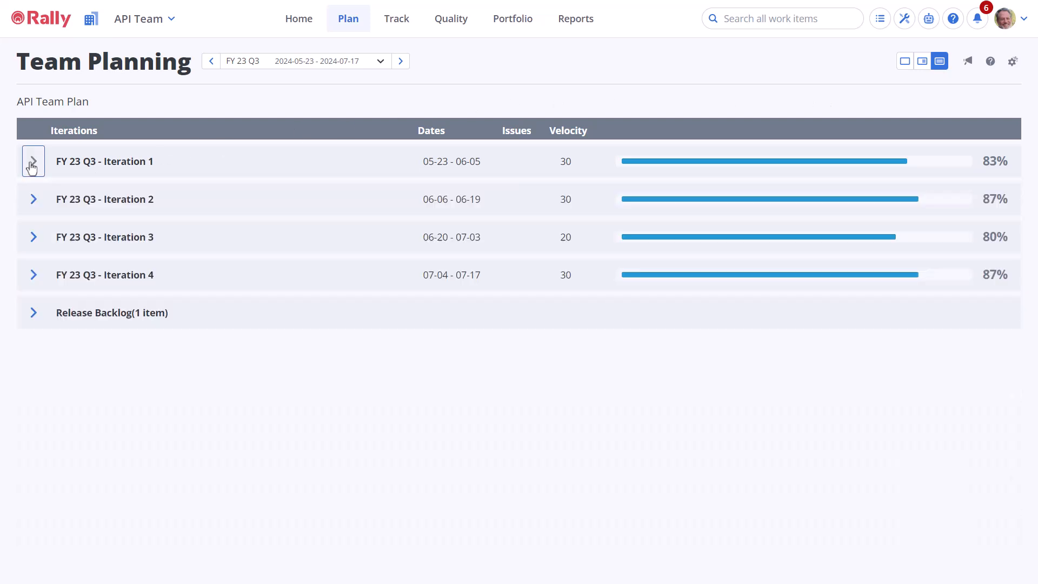
{"action": "left_click", "coordinate": [33, 312]}
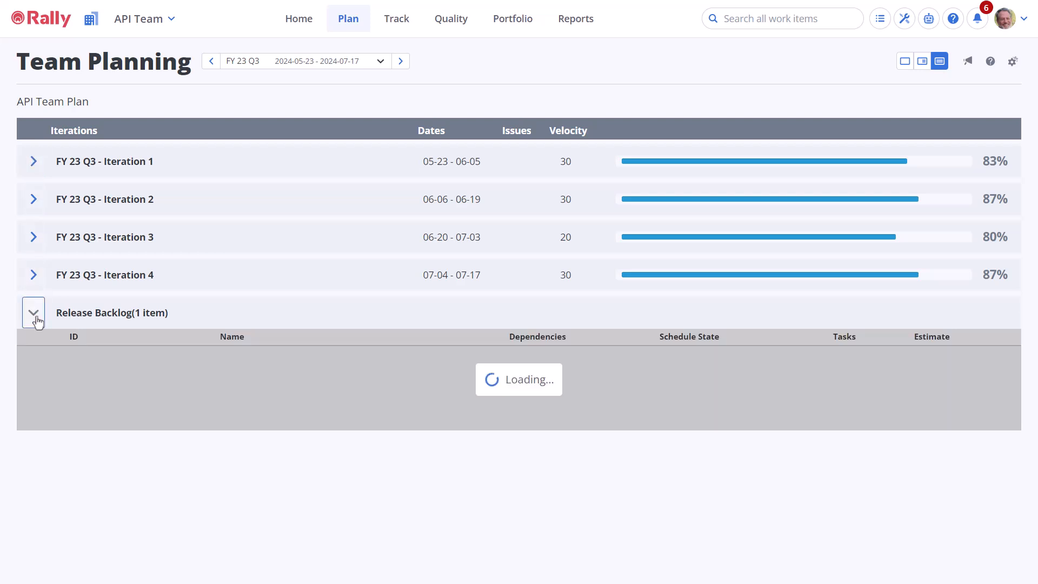
{"action": "left_click", "coordinate": [32, 312]}
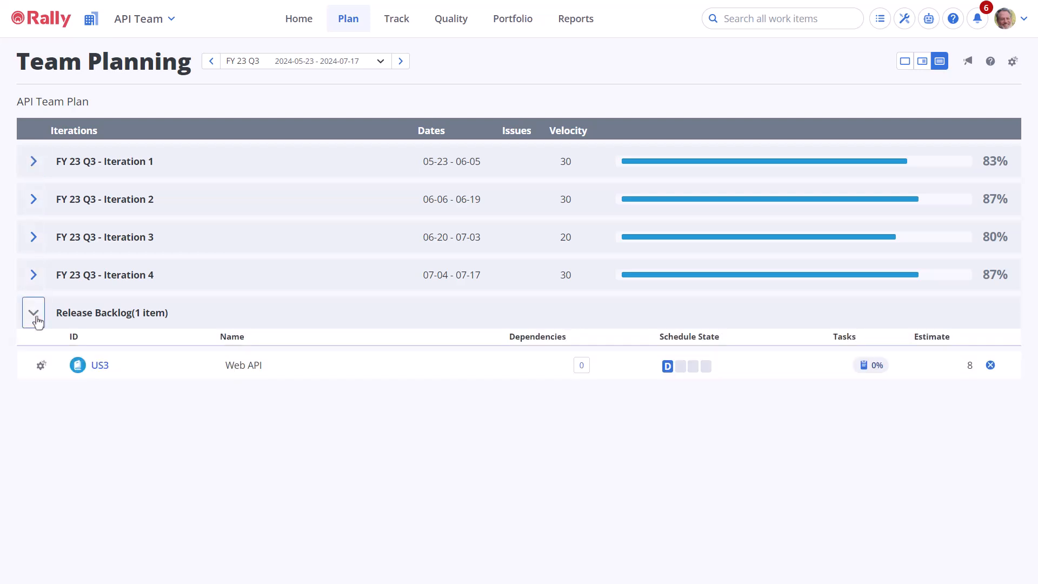